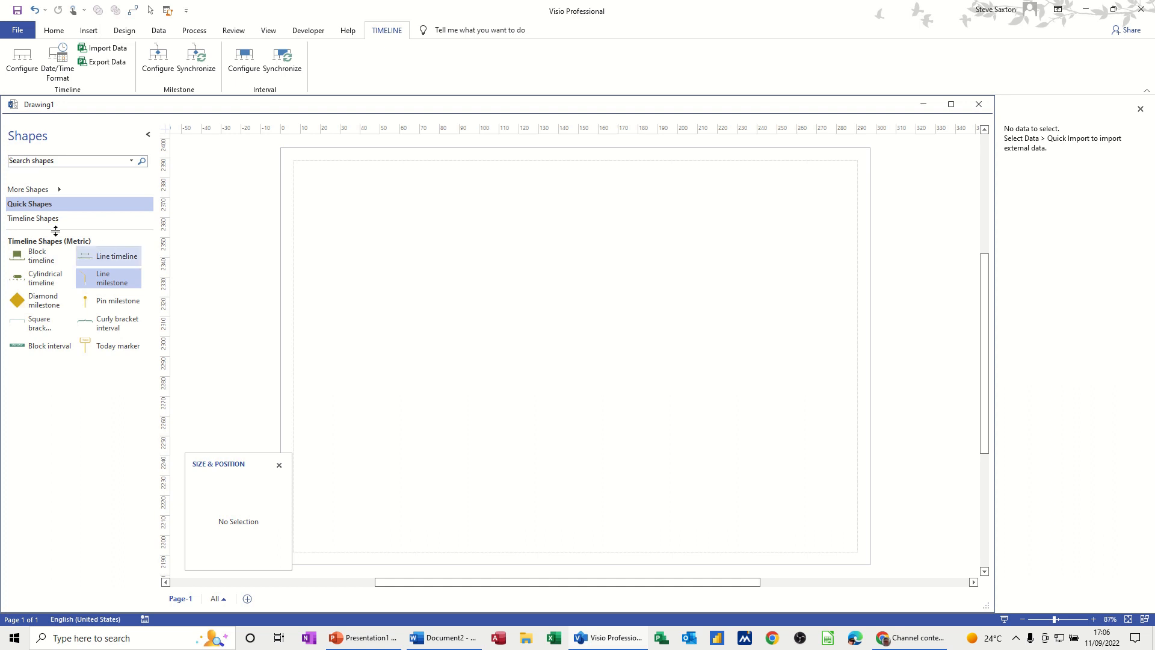
Place a Cylindrical timeline from 14/08/2022 to 12/02/2023 and show an arrow at its finish end
left_click(33, 218)
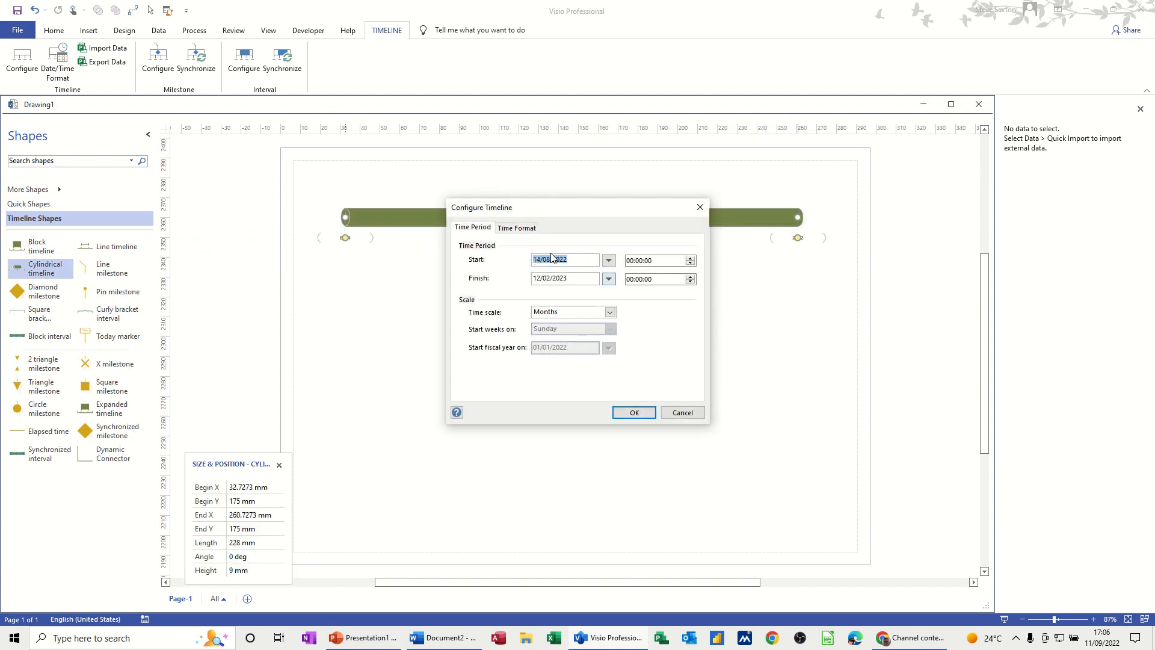
left_click(633, 411)
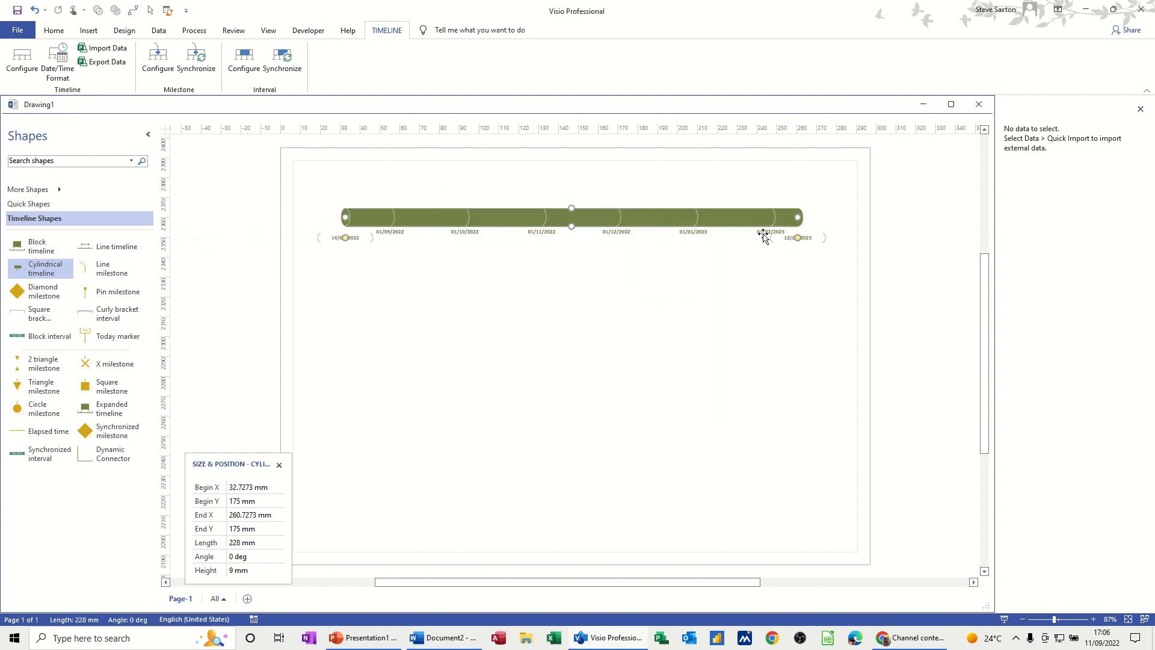
right_click(766, 237)
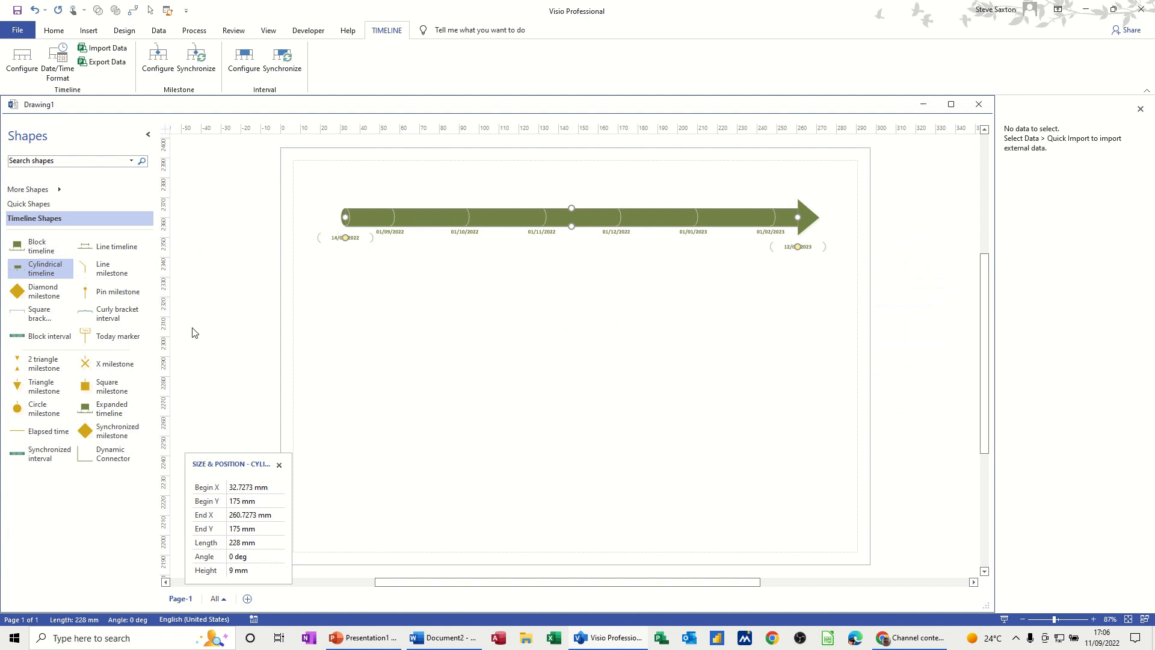
mouse_move(109, 431)
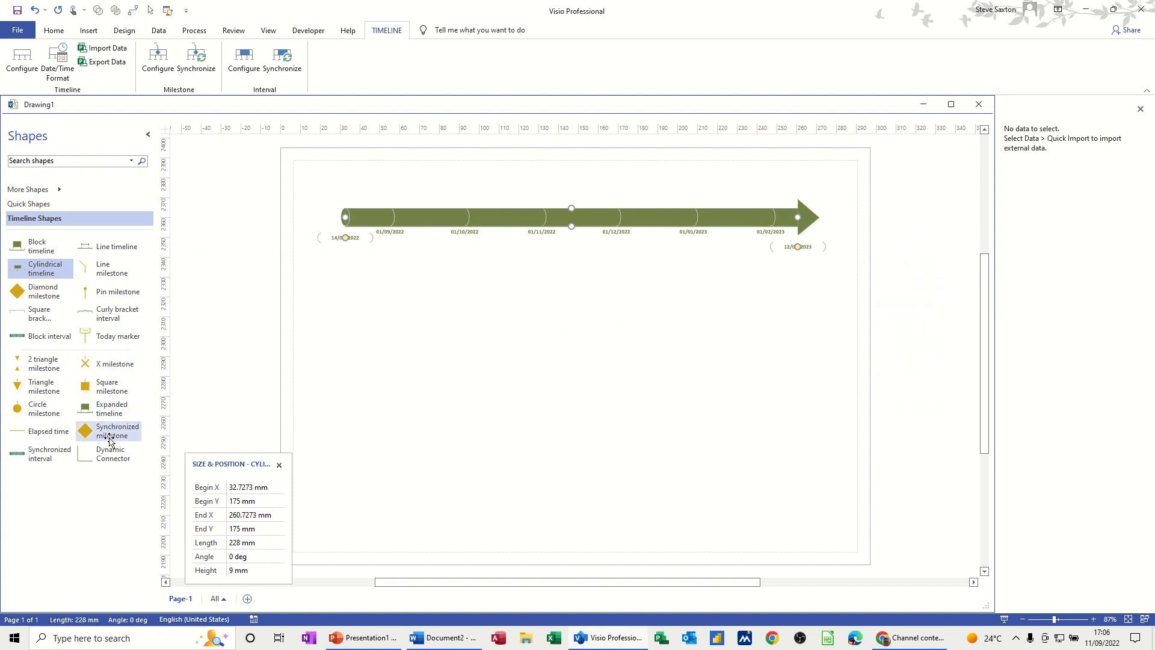
mouse_move(41, 453)
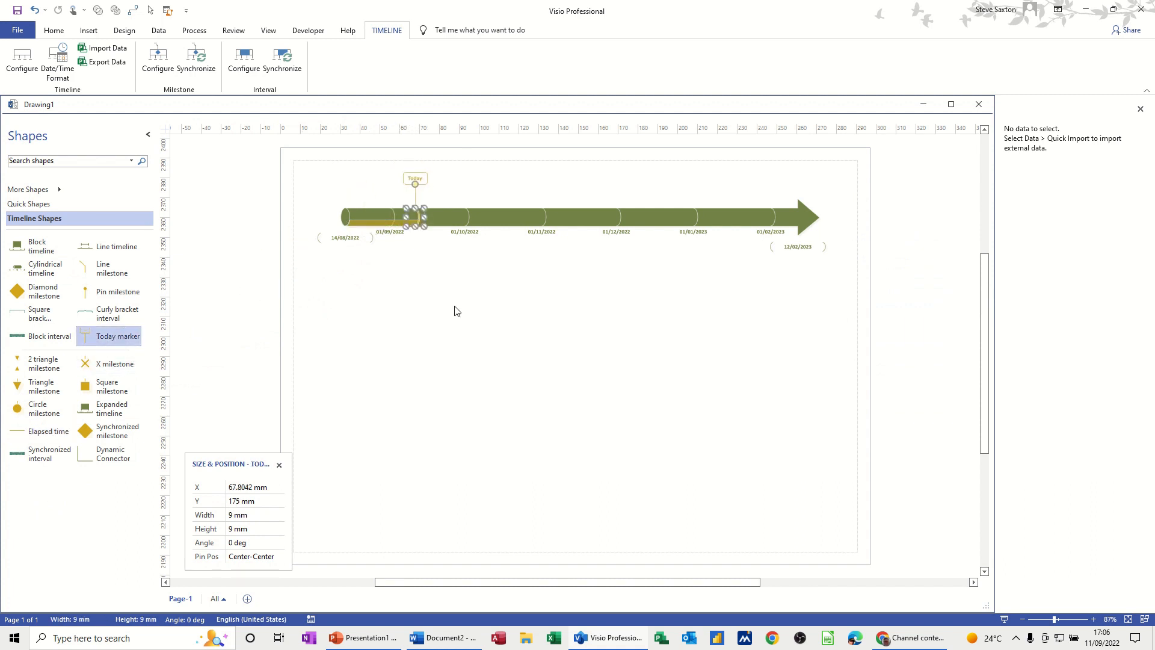
Drop a Today marker onto the timeline near its start
left_click(402, 268)
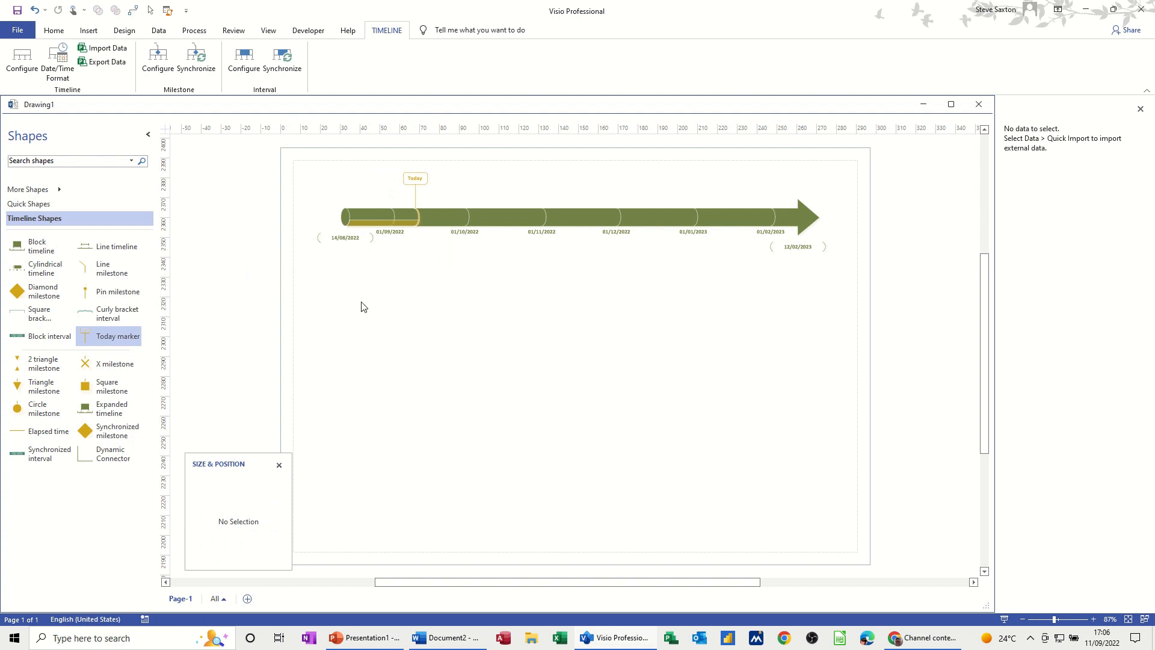
mouse_move(109, 313)
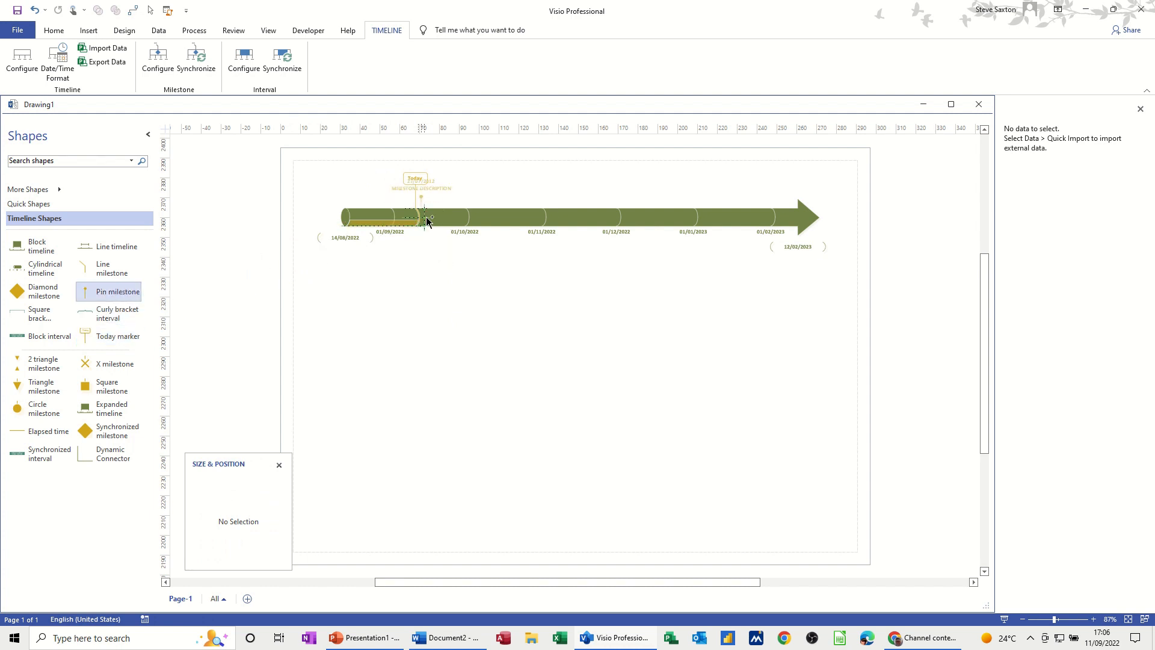
Place a Pin milestone dated 25/10/2022 with description 'End of Phase'
left_click_drag(423, 216, 526, 218)
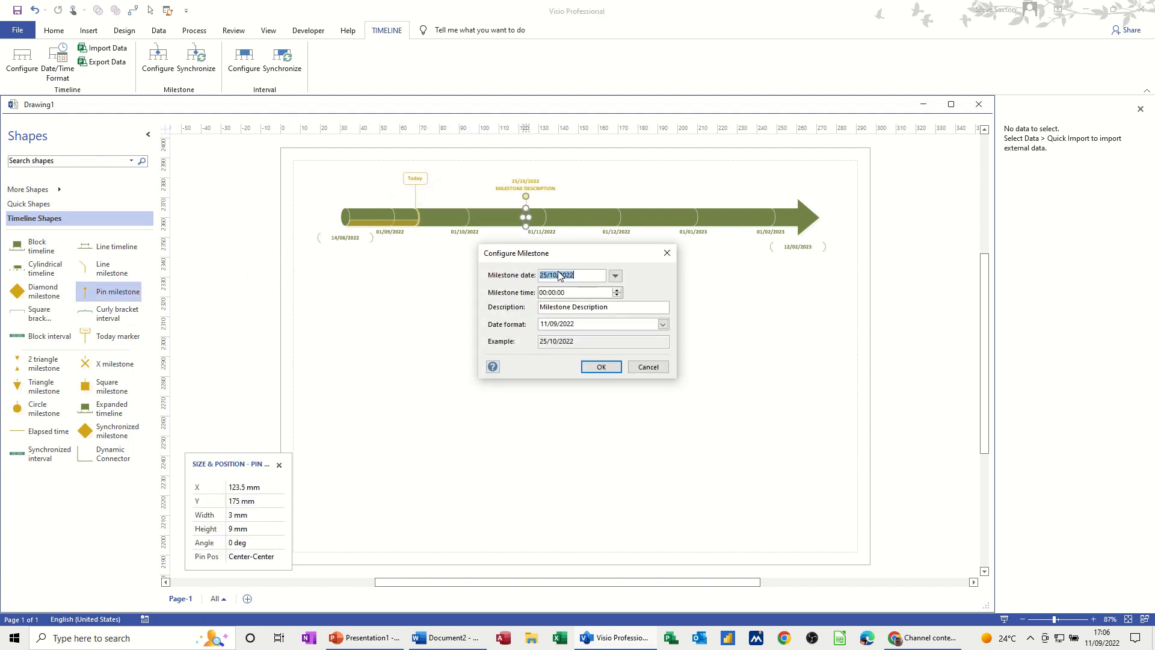
left_click(602, 307)
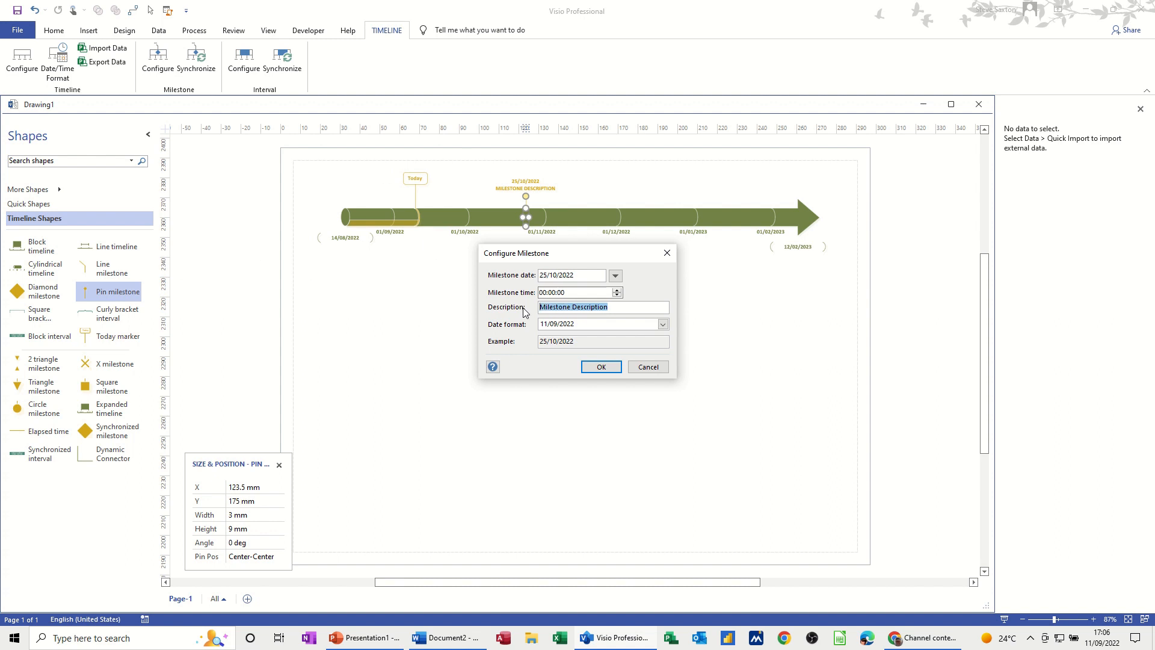
type("End of Phase")
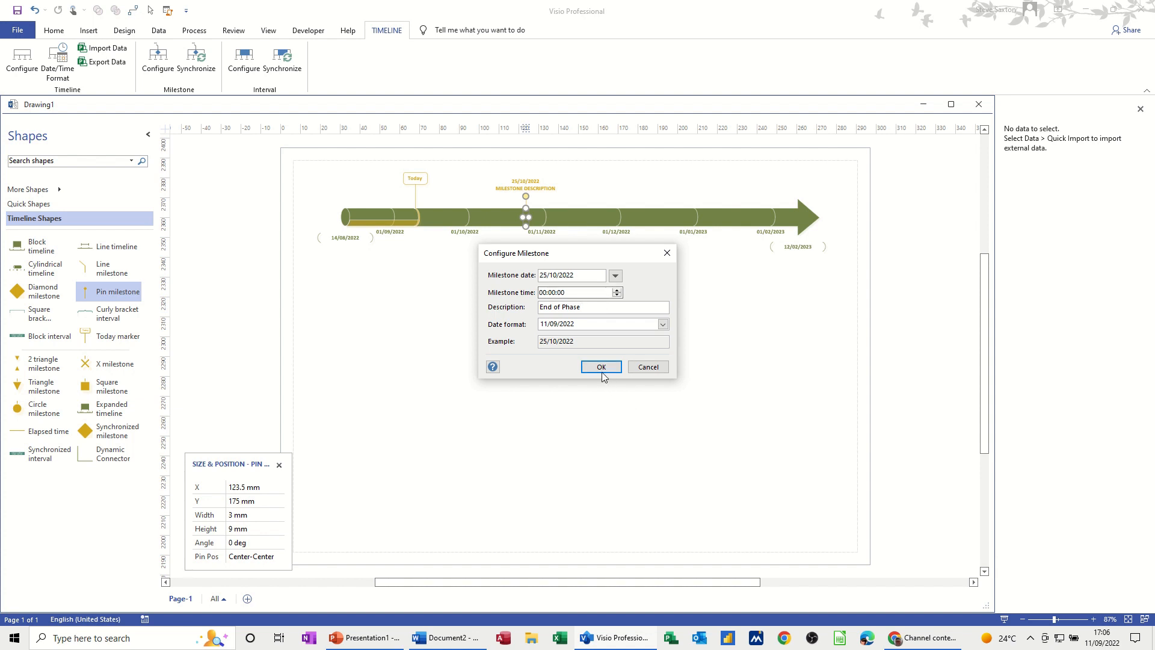
left_click(599, 367)
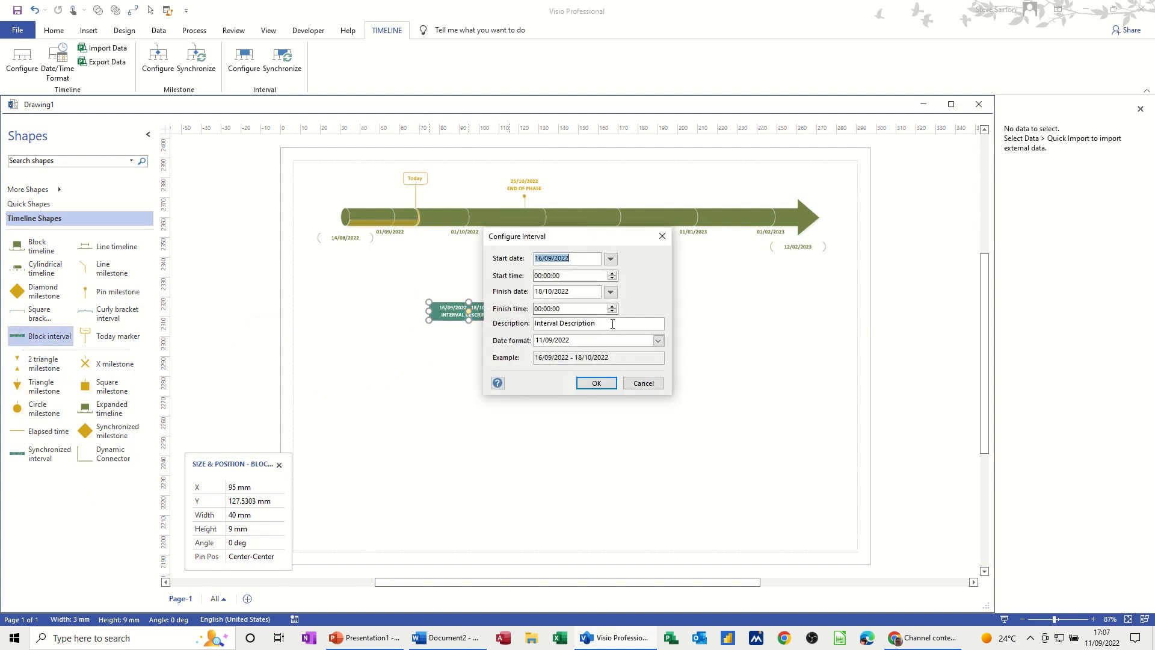
Add a Block interval 16/09/2022 – 18/10/2022 described as 'Phase 1'
type("P")
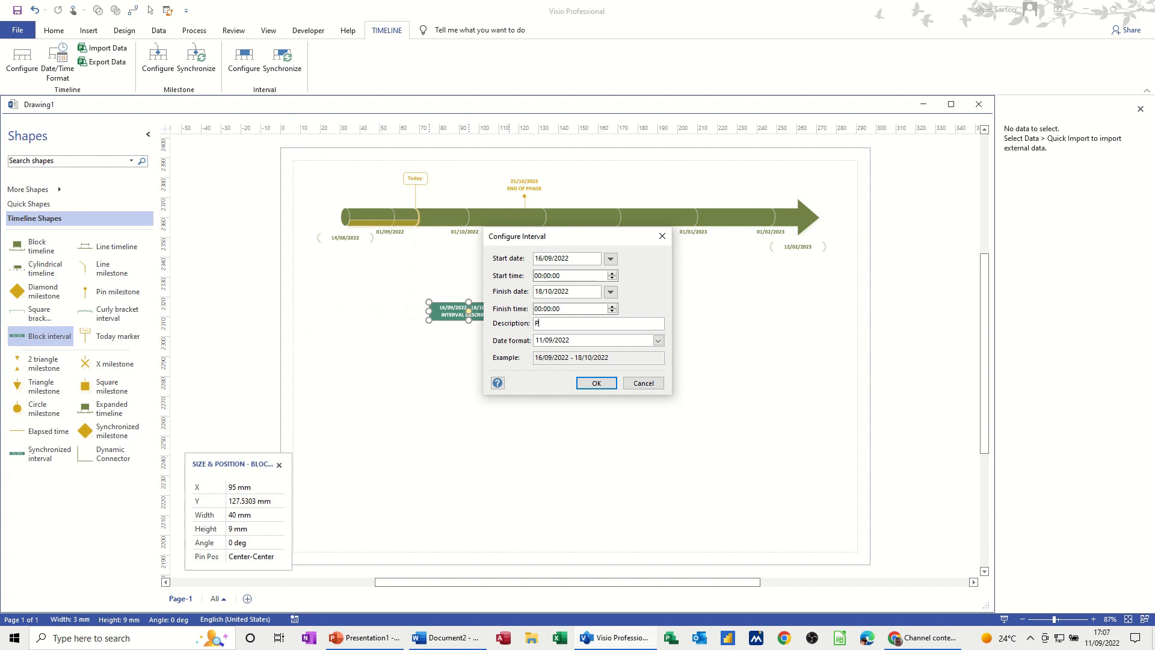
type("hase 1")
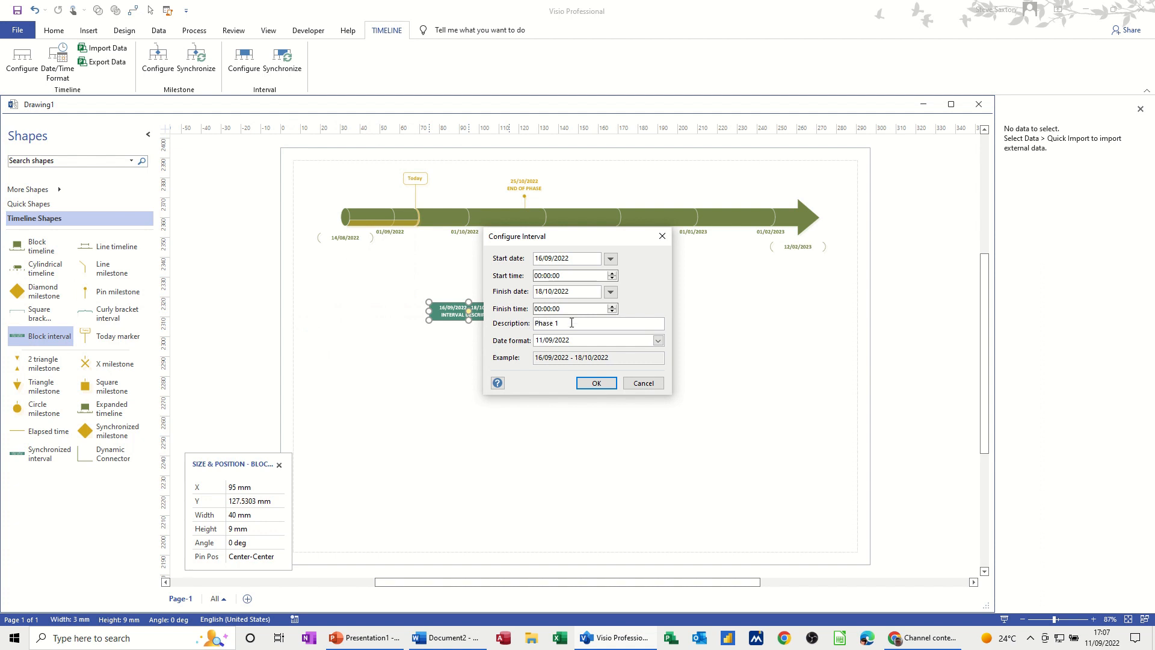
left_click(596, 383)
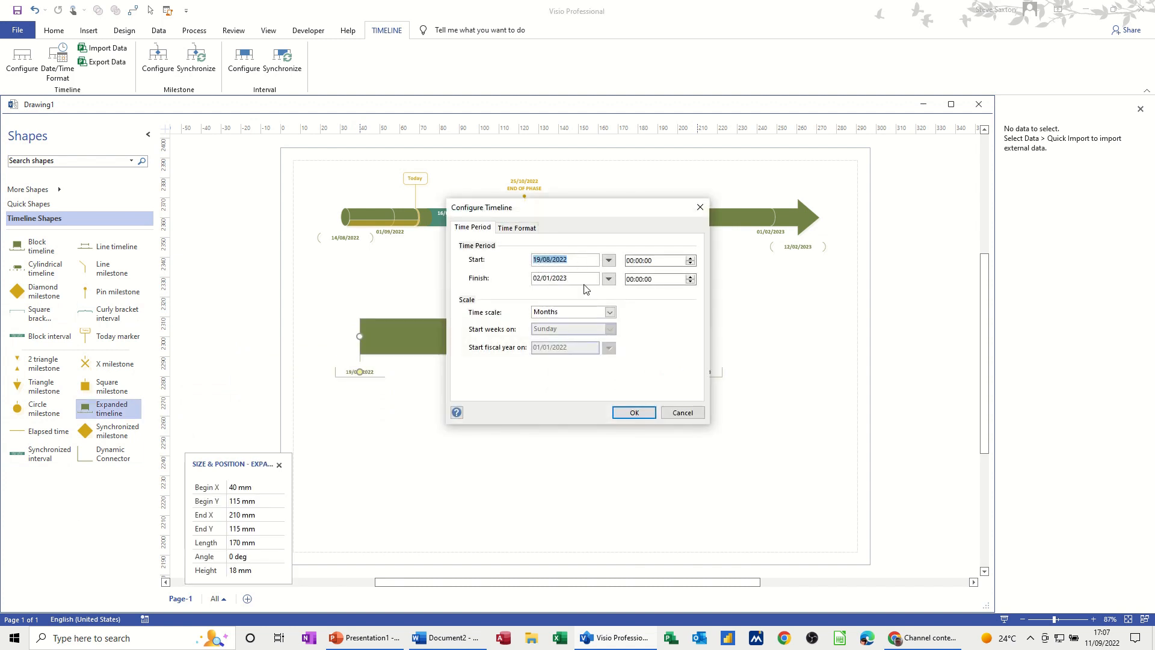
Add an Expanded timeline below the main one, setting its finish date via the calendar
left_click(609, 278)
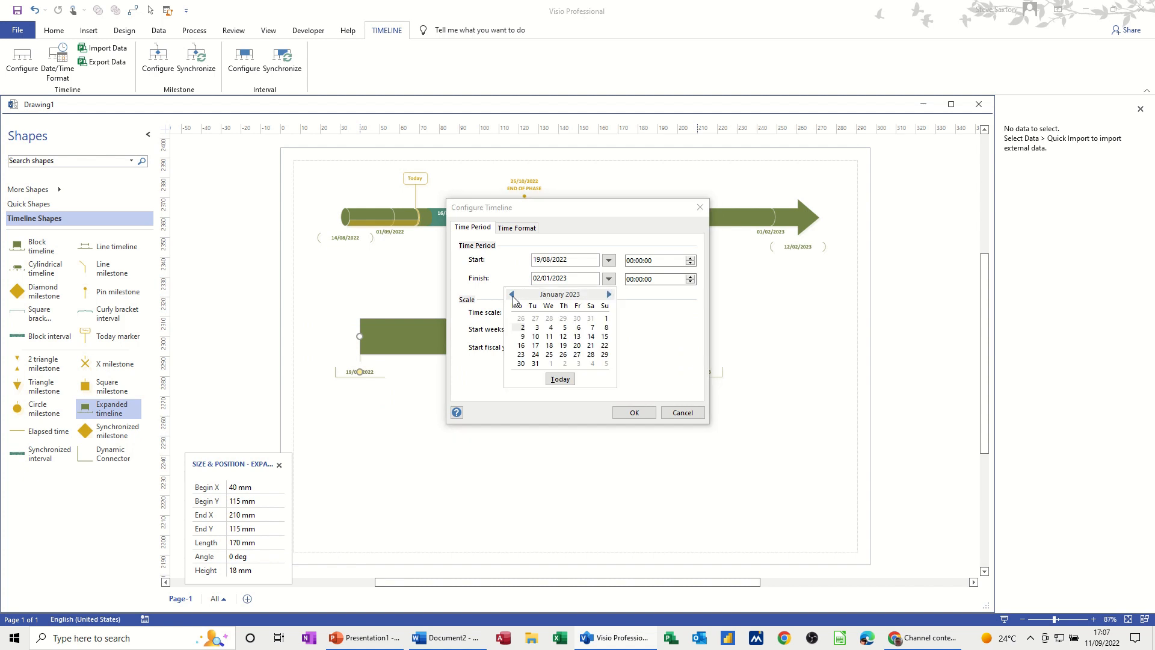
left_click(513, 294)
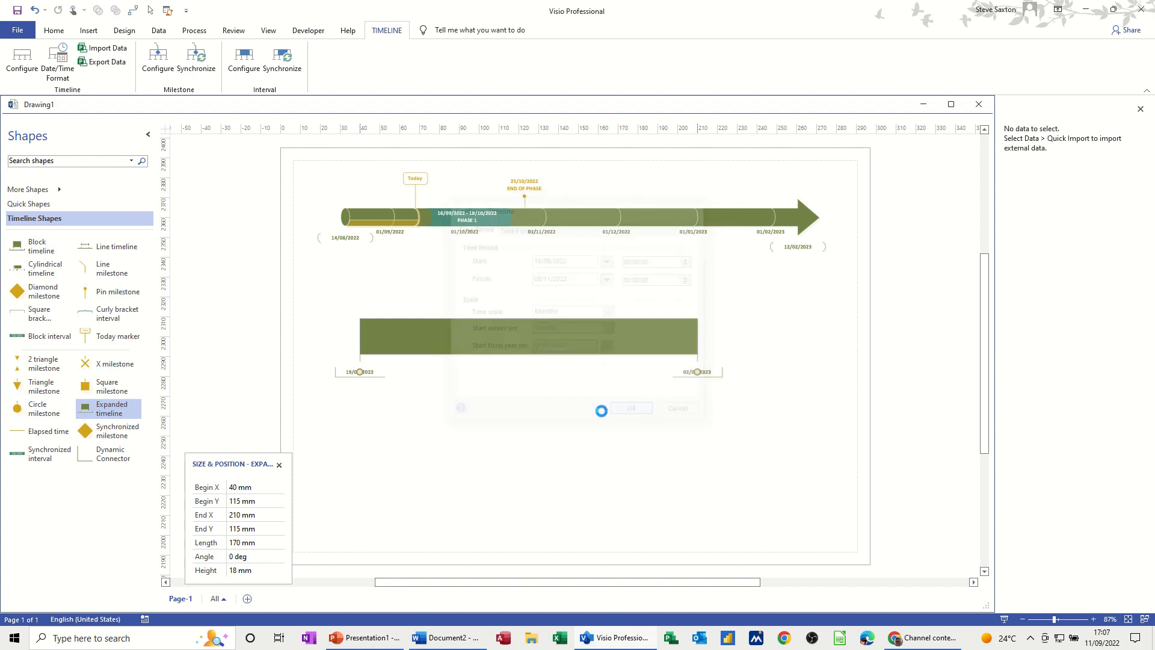
left_click(630, 408)
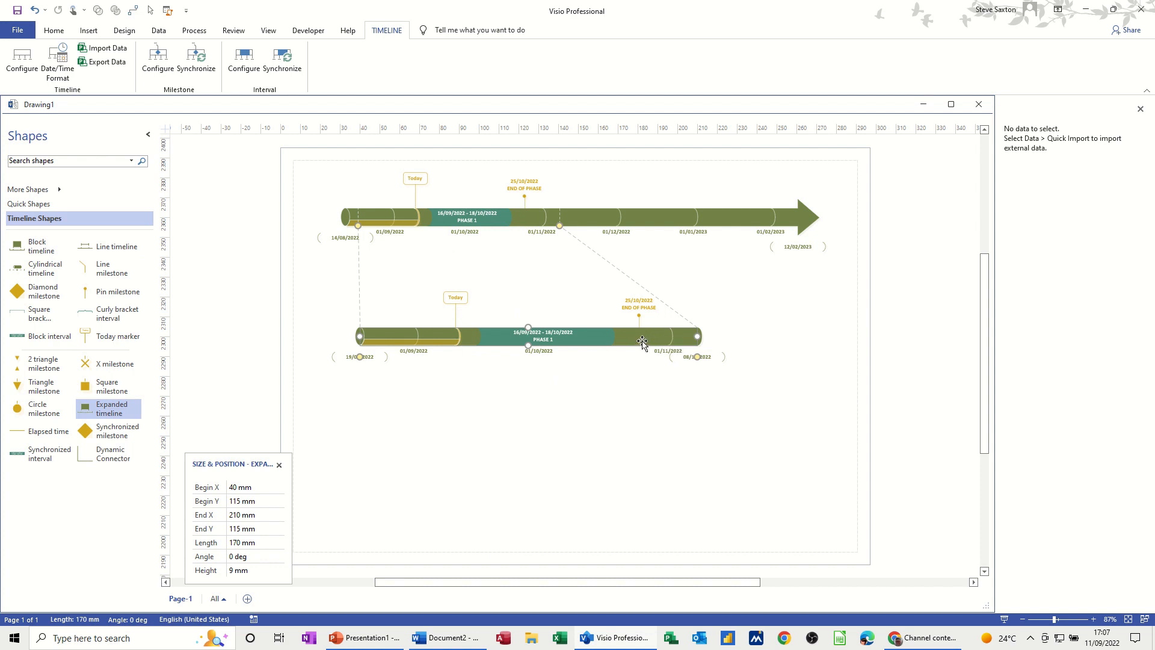
Show an arrow at the finish end of the expanded timeline
right_click(642, 342)
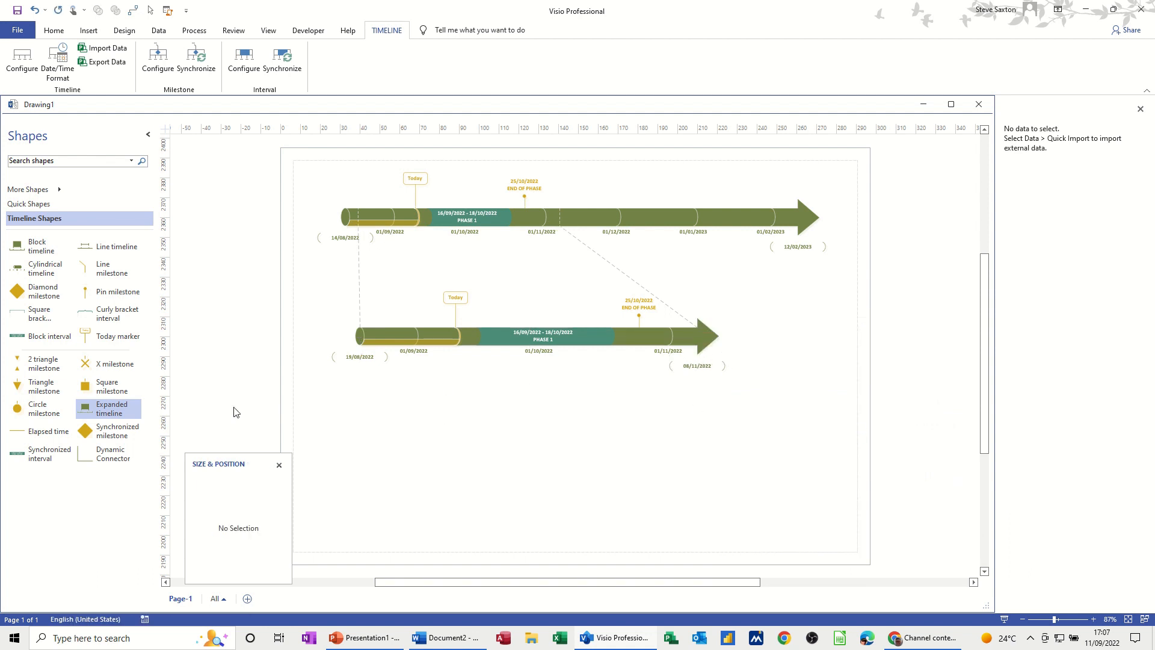
mouse_move(41, 268)
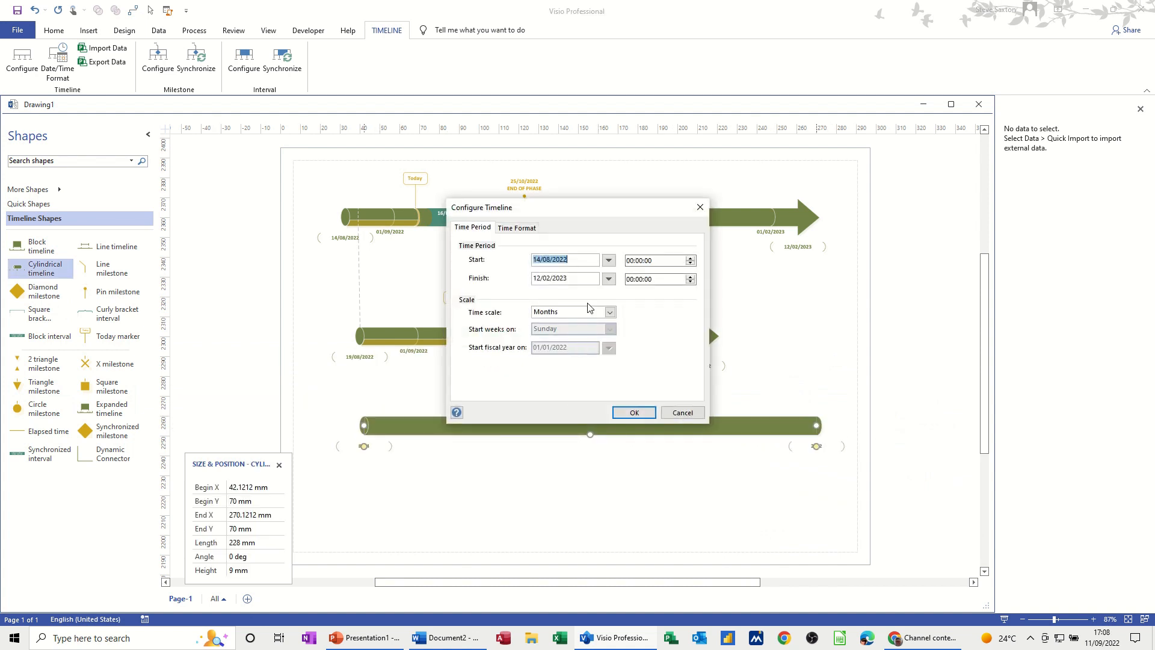
Add a third Cylindrical timeline at the bottom, finishing 01/11/2022 via the calendar
left_click(608, 278)
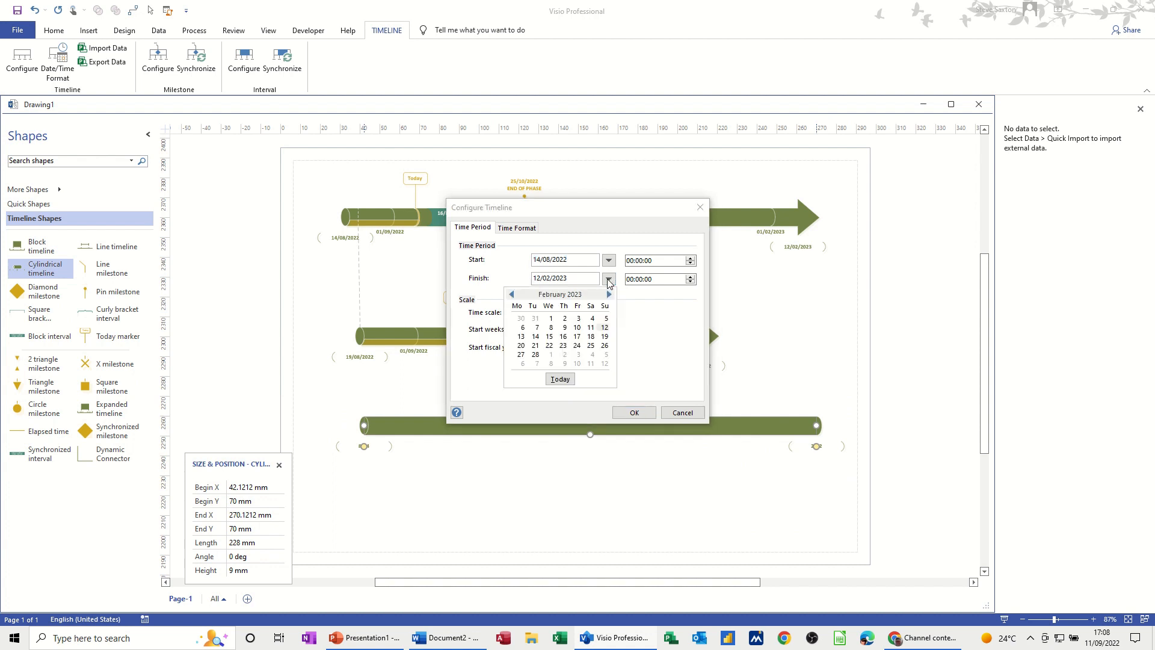
left_click(513, 293)
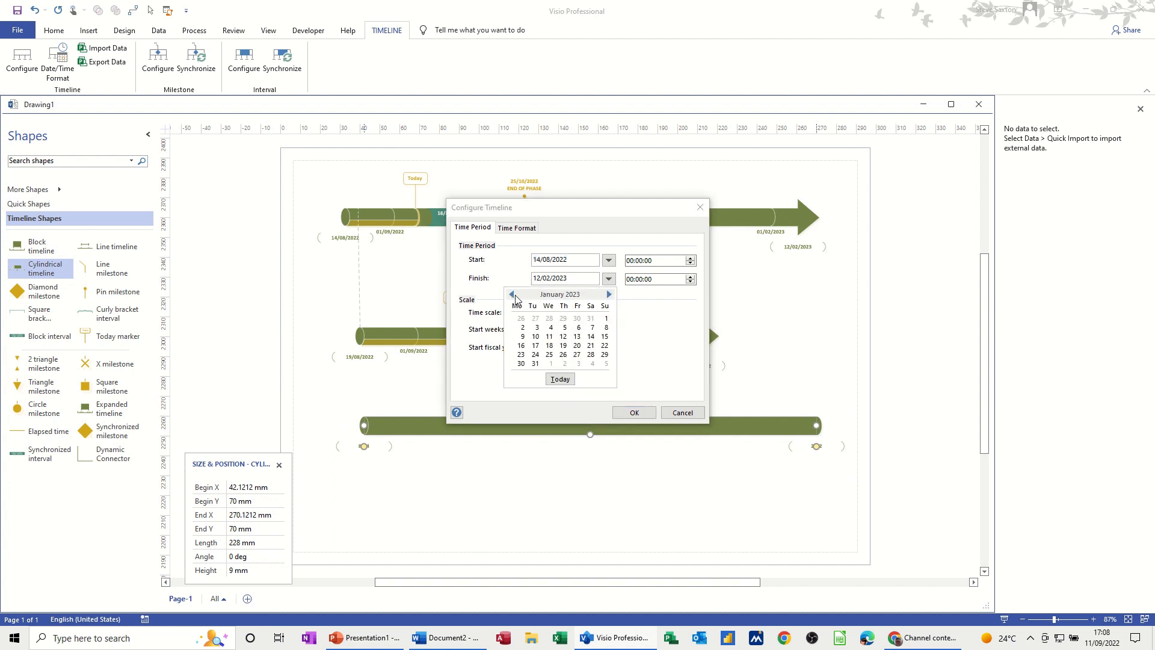
left_click(512, 294)
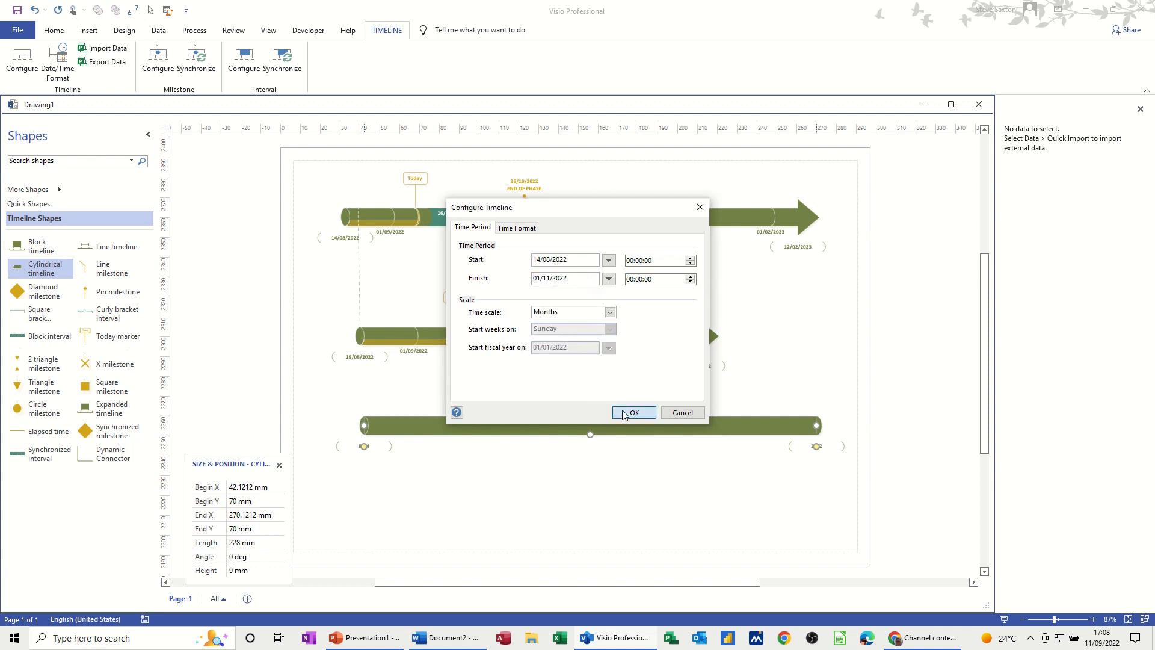
left_click(632, 413)
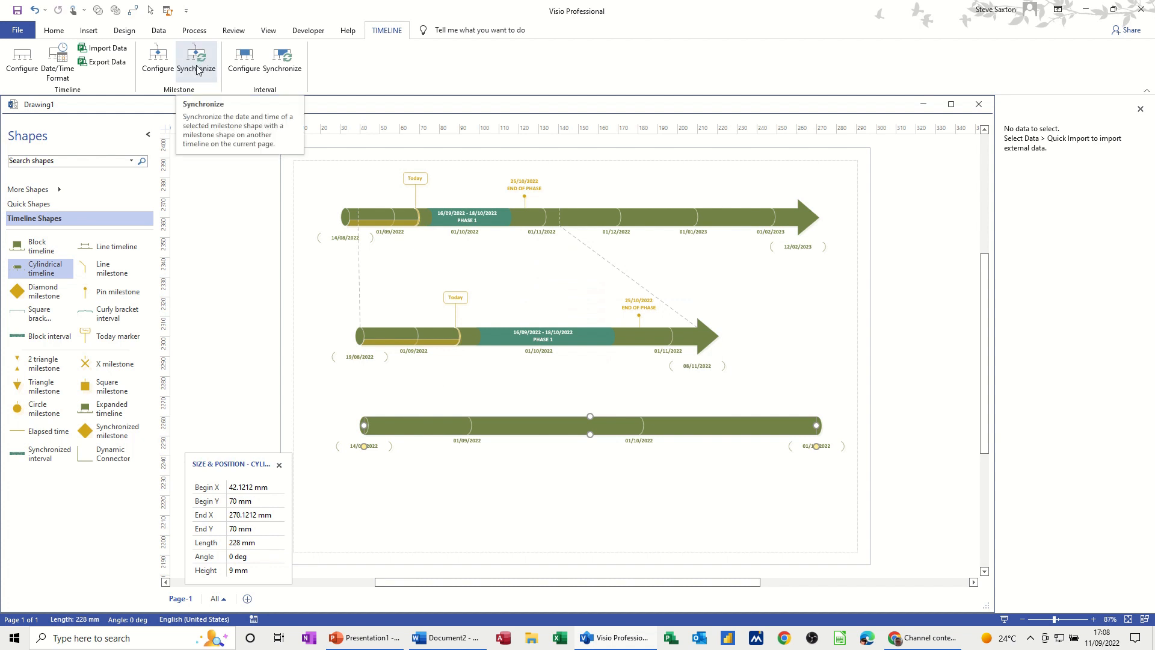
mouse_move(281, 56)
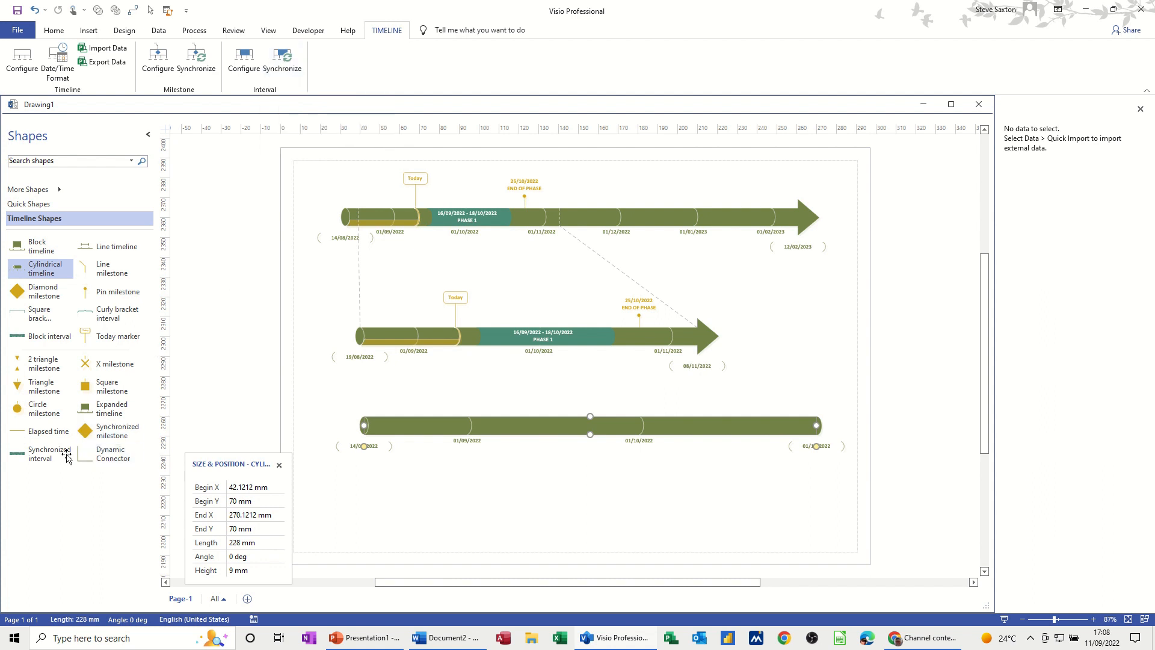
Add a Synchronized interval to the bottom timeline, synced with Phase 1 (16/09/2022 – 18/10/2022)
left_click_drag(41, 336, 520, 479)
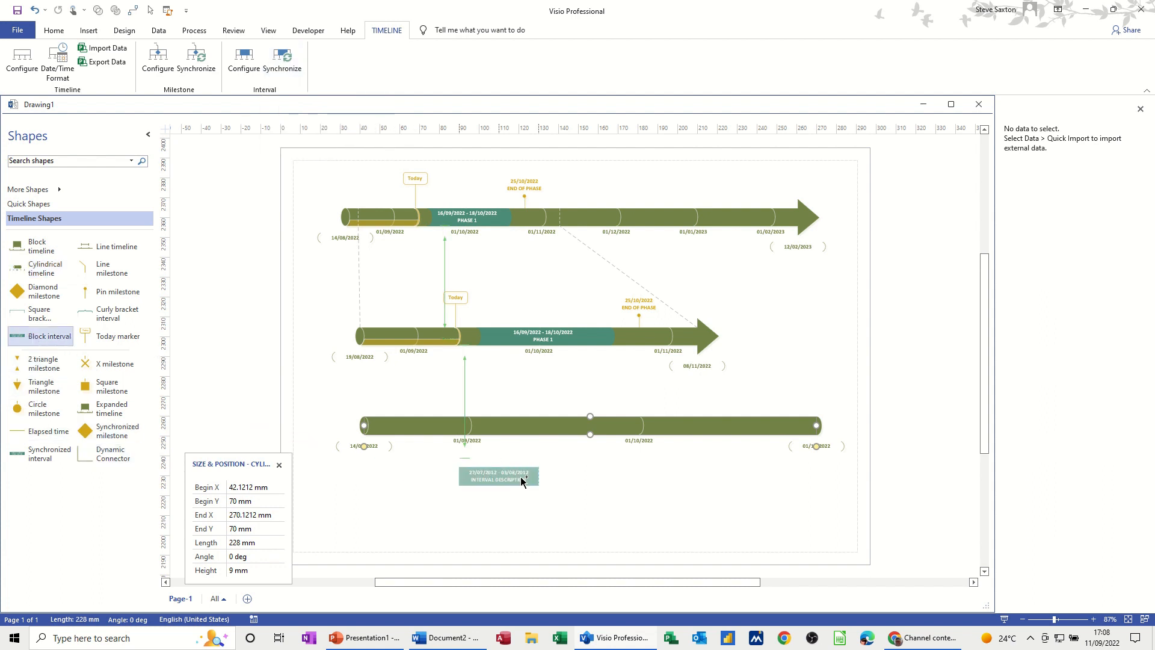
left_click_drag(499, 476, 579, 466)
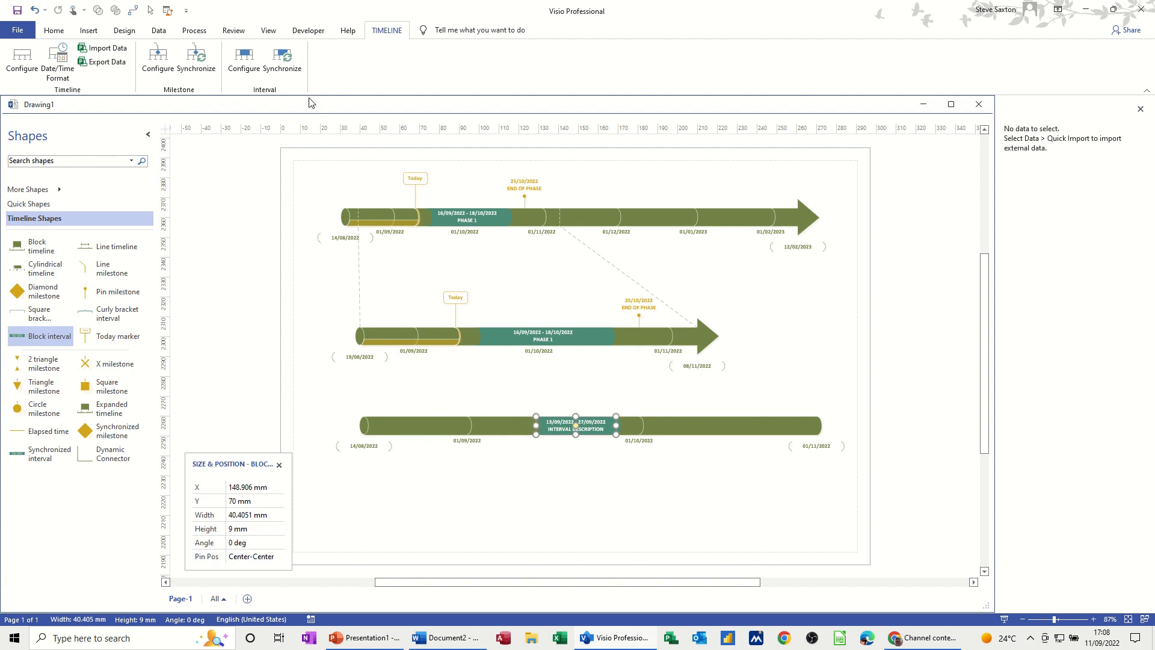
mouse_move(282, 60)
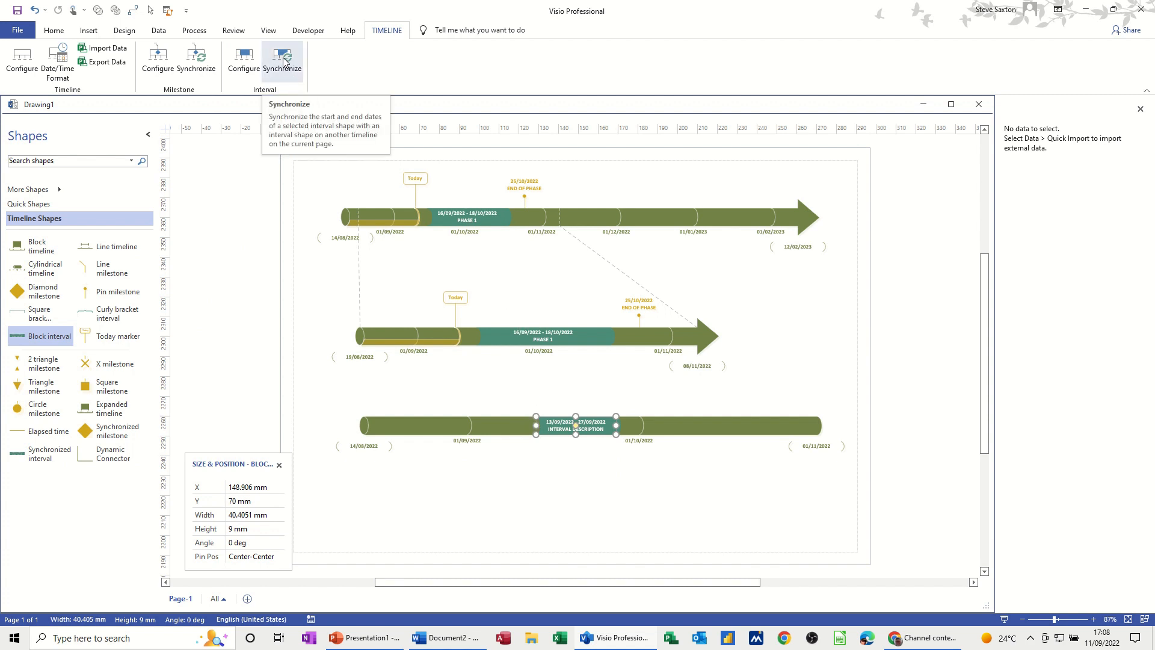
left_click(281, 59)
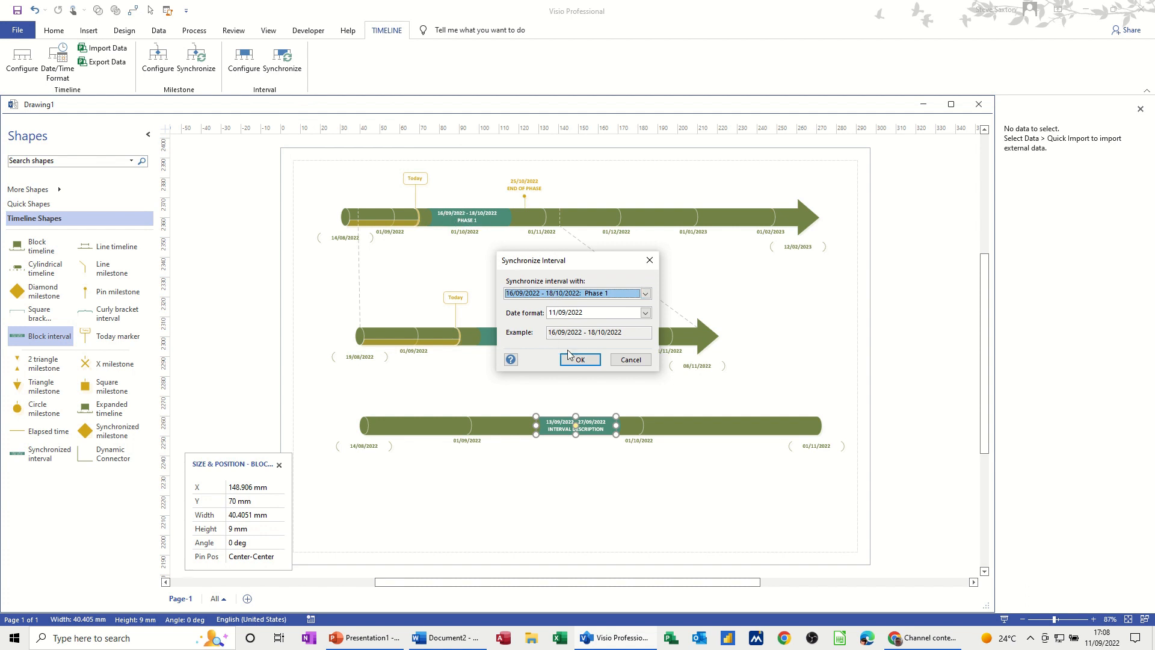
left_click(580, 359)
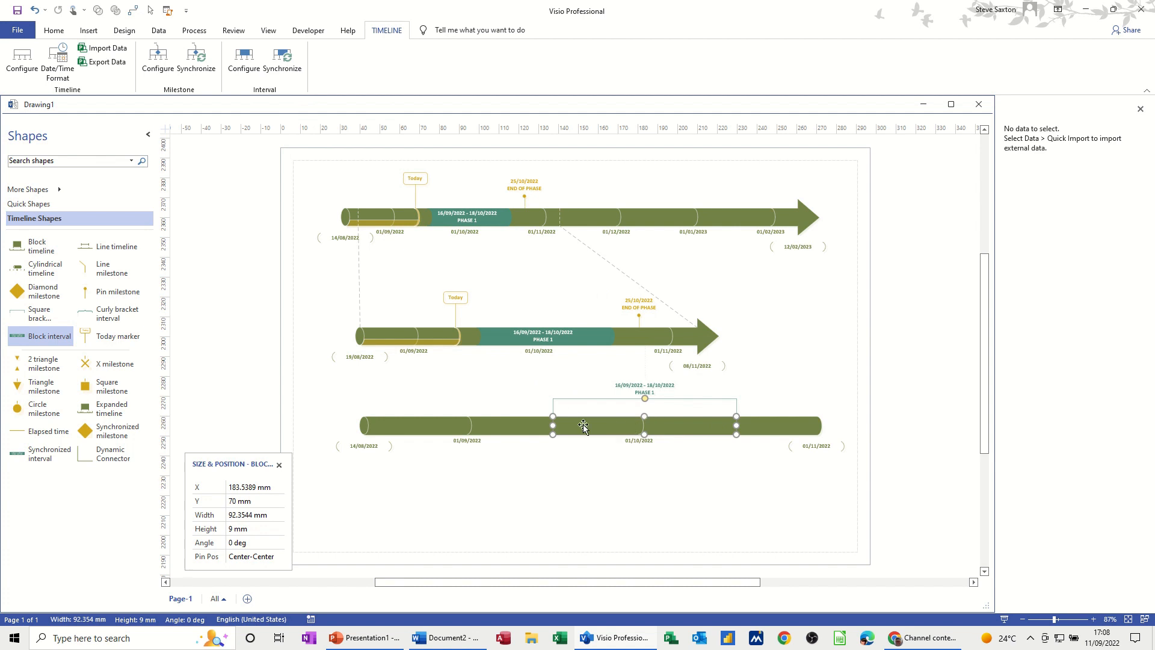
mouse_move(560, 404)
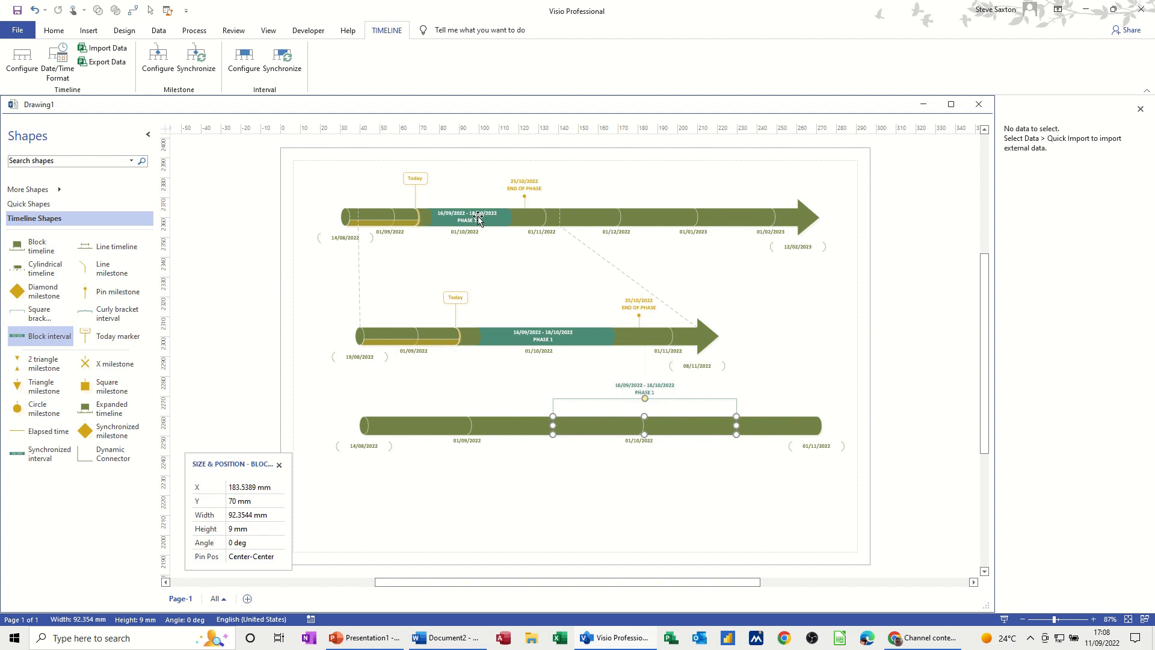
mouse_move(582, 446)
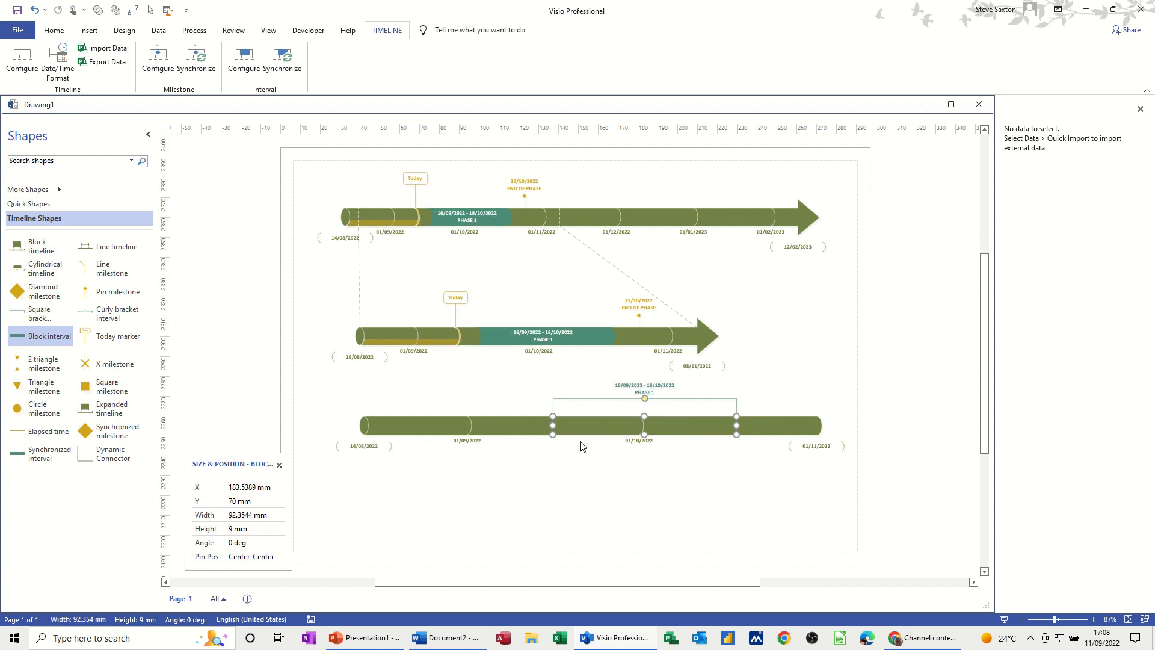
mouse_move(111, 291)
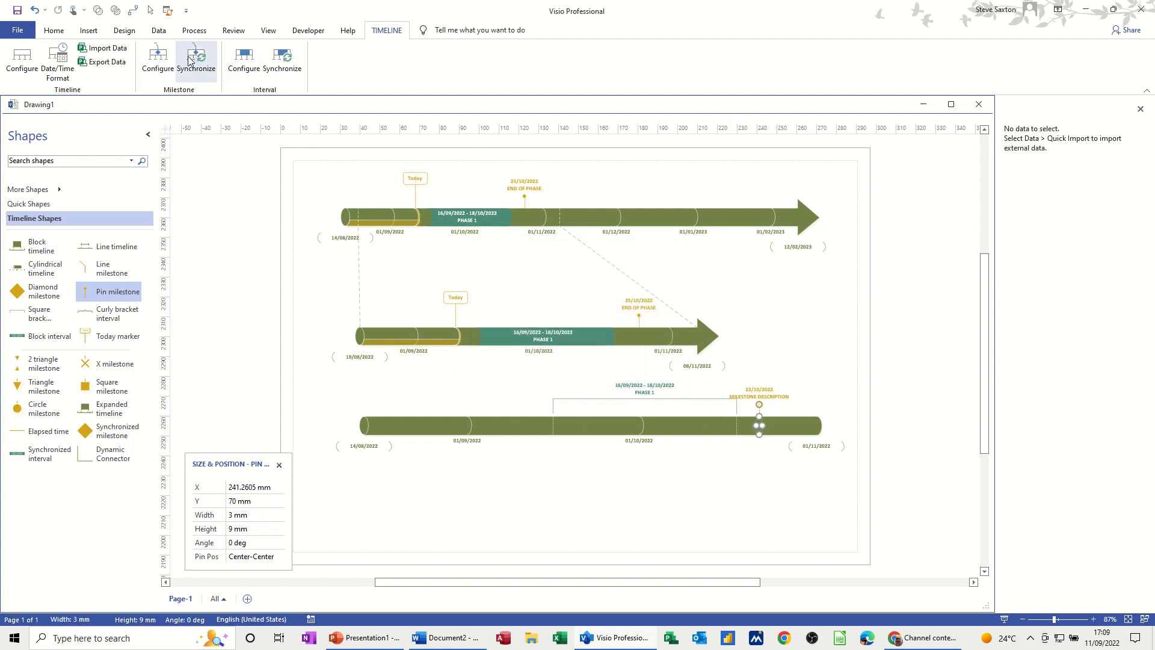
Synchronize the bottom timeline's pin milestone with the 25/10/2022 End of Phase milestone
left_click(196, 61)
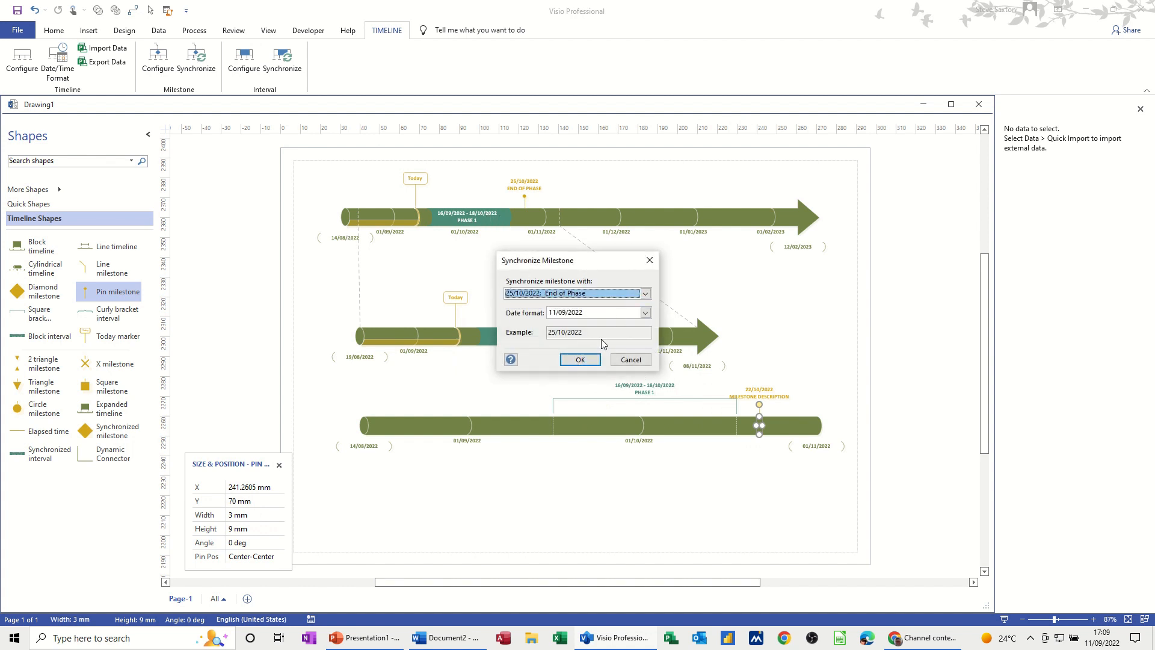
left_click(579, 359)
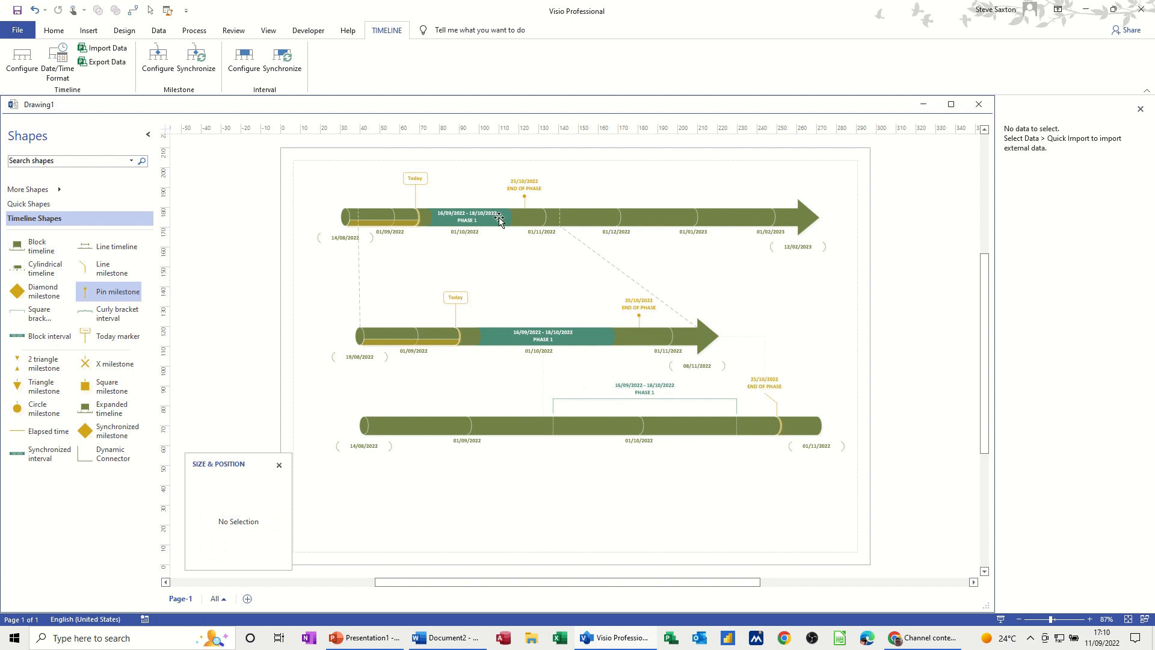
Reconfigure the top Phase 1 interval to start 01/09/2022, updating all three timelines
left_click(466, 218)
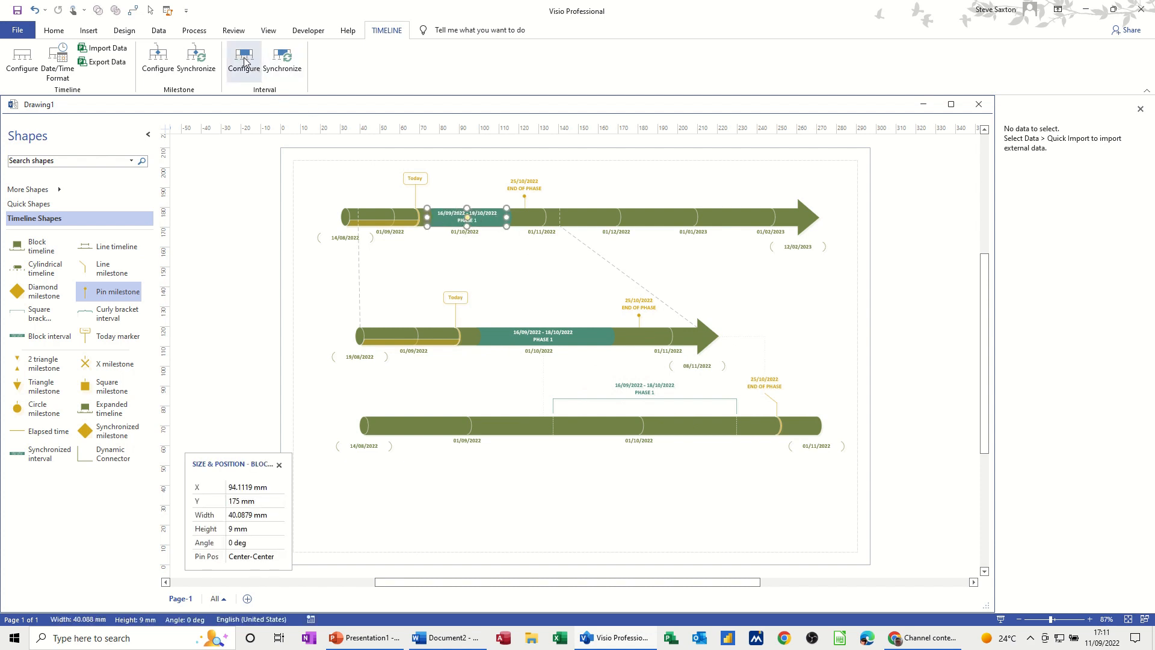
left_click(243, 62)
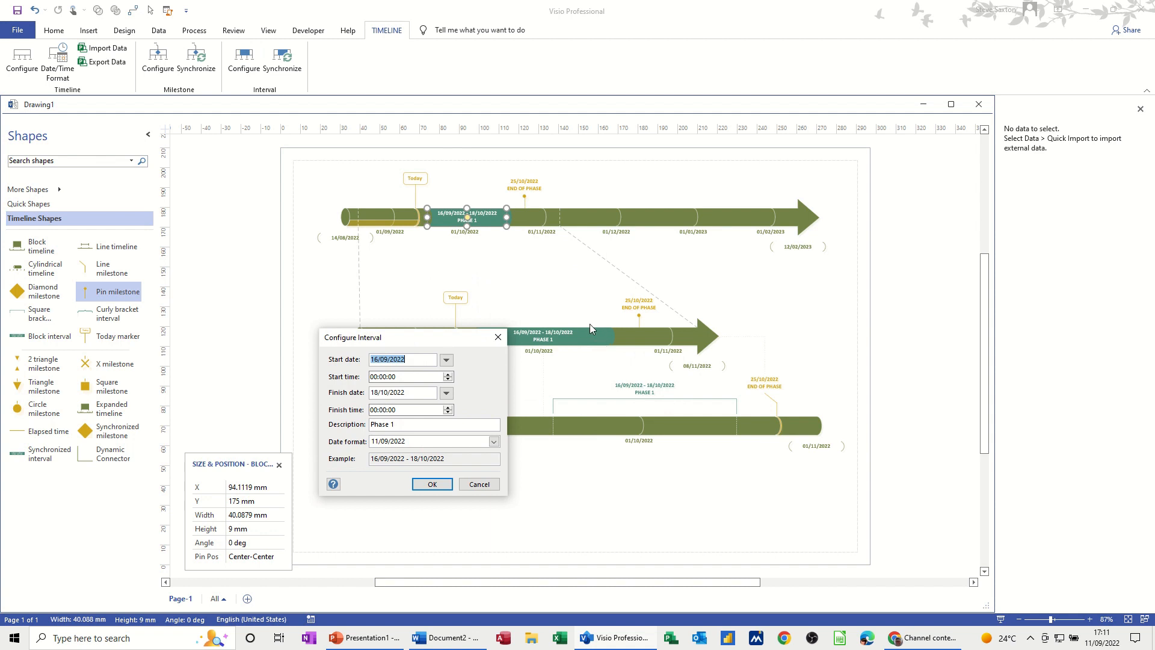
mouse_move(236, 382)
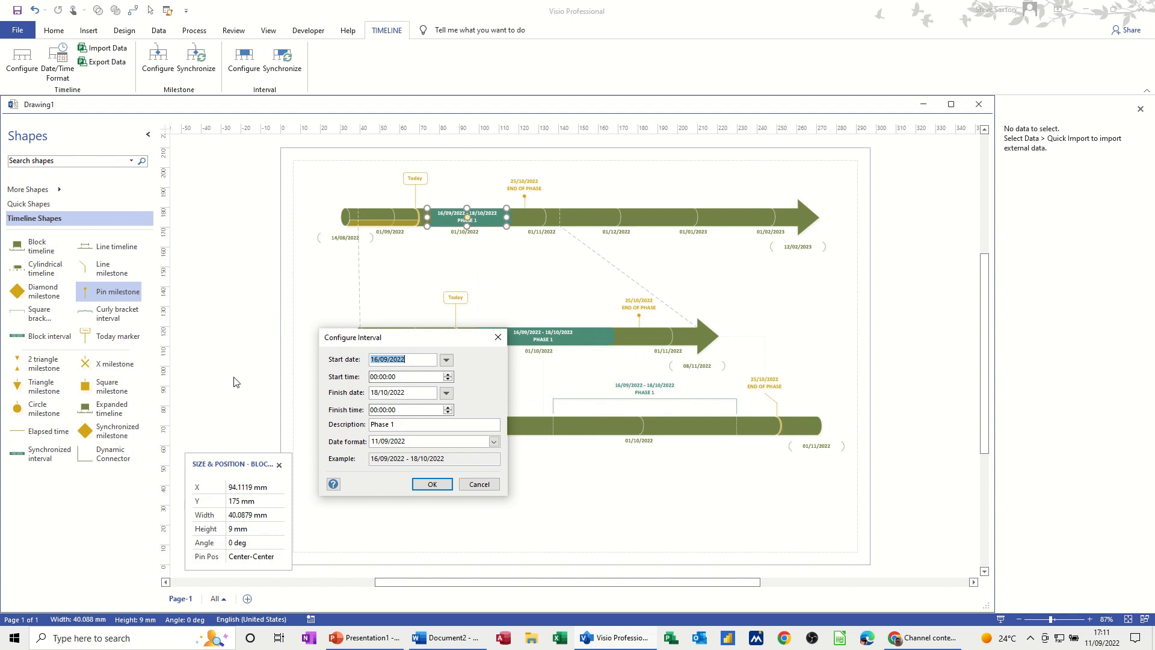
mouse_move(647, 389)
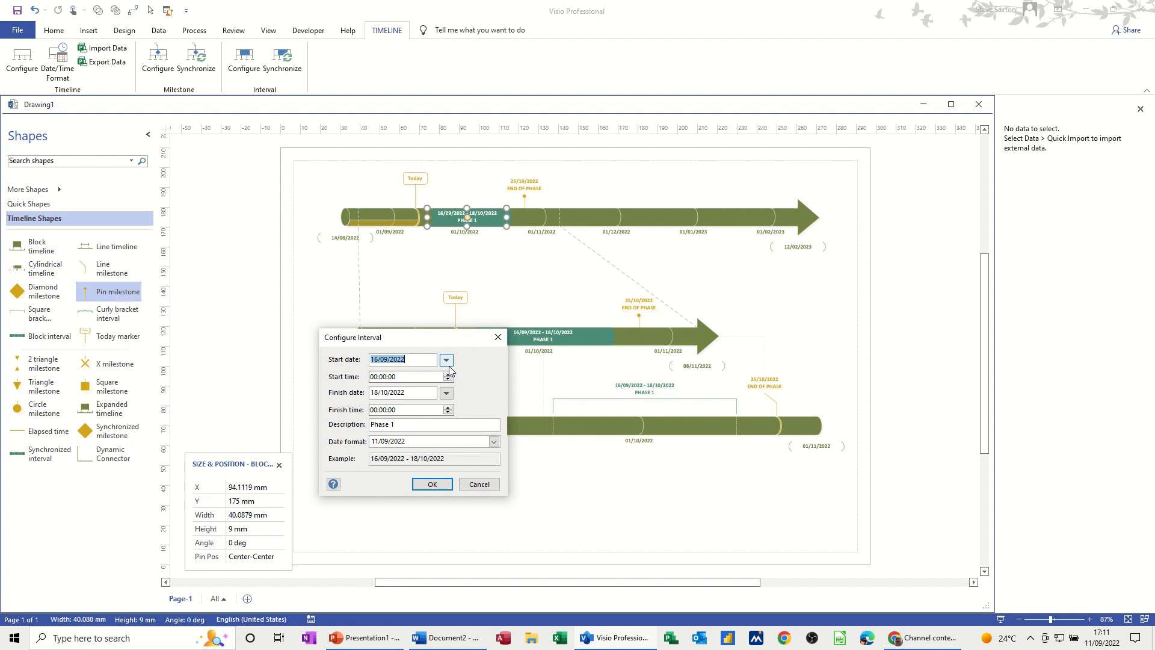
left_click(446, 360)
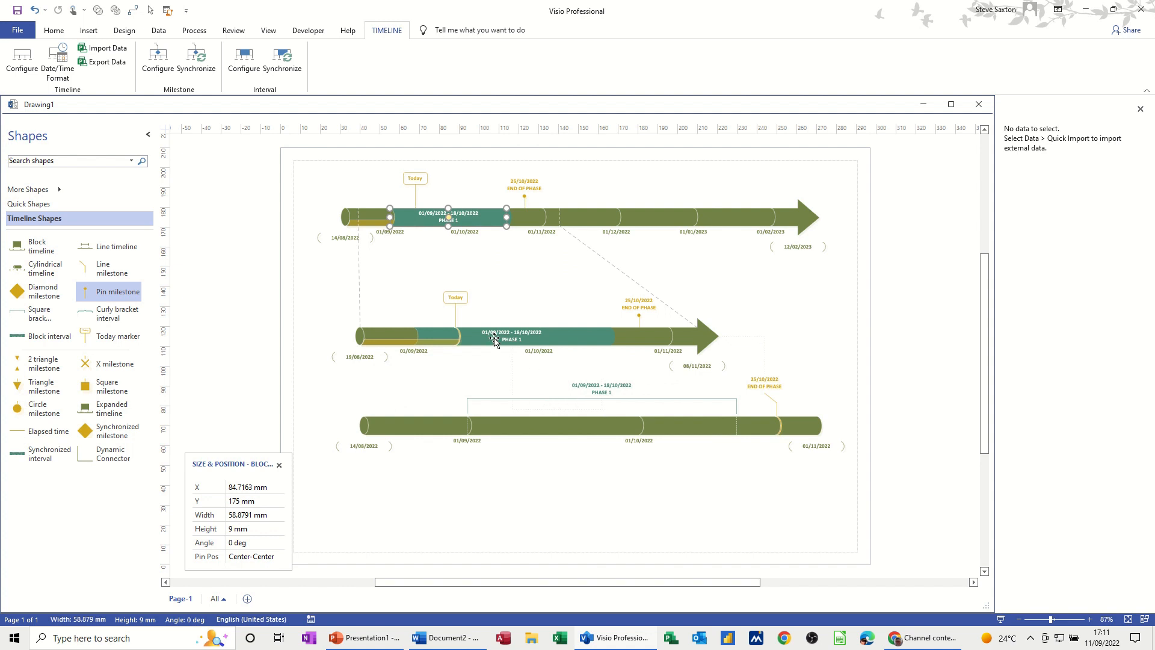
mouse_move(550, 391)
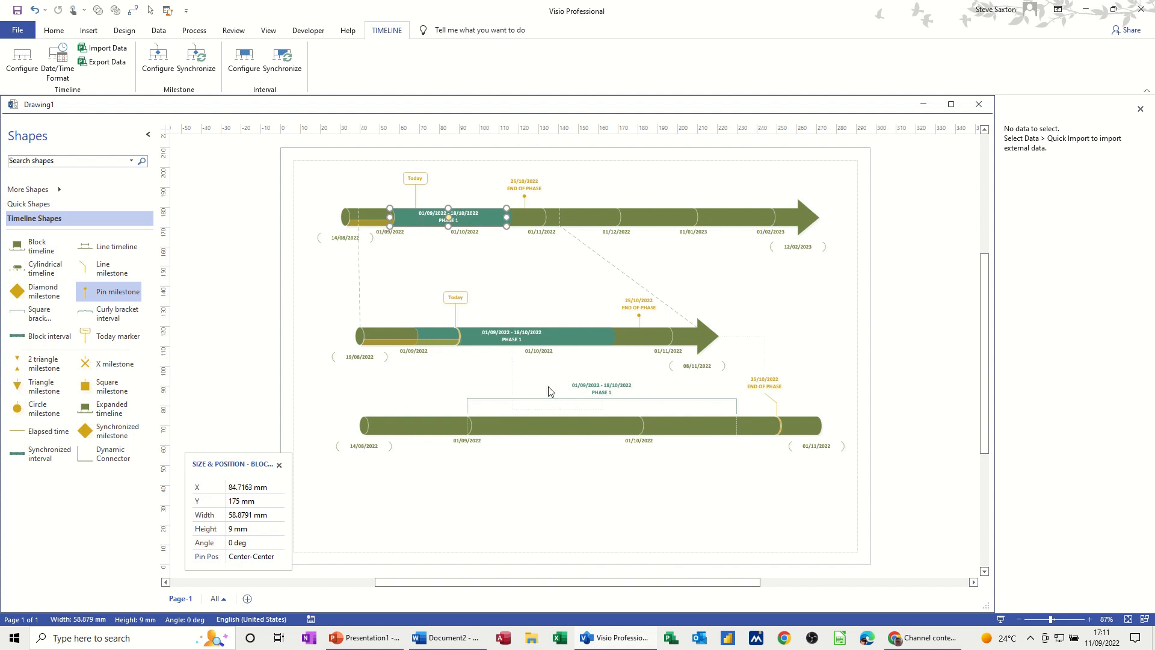
left_click(776, 412)
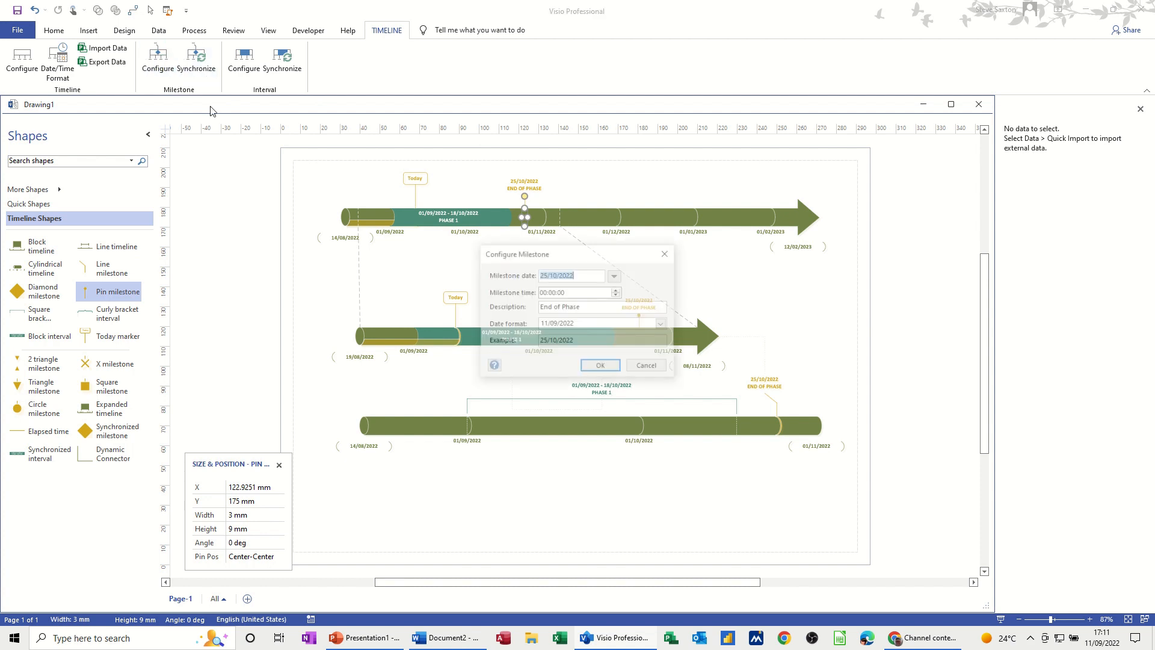
Set the End of Phase milestone date to 03/11/2022 via Configure Milestone and confirm
left_click(614, 274)
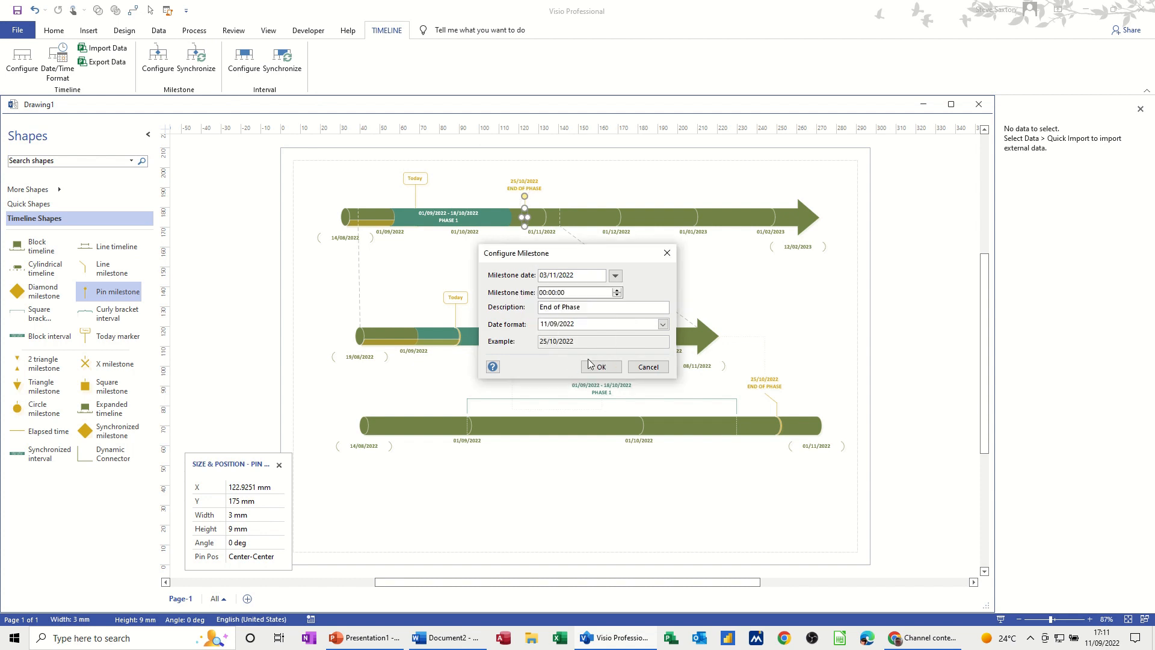
left_click(600, 367)
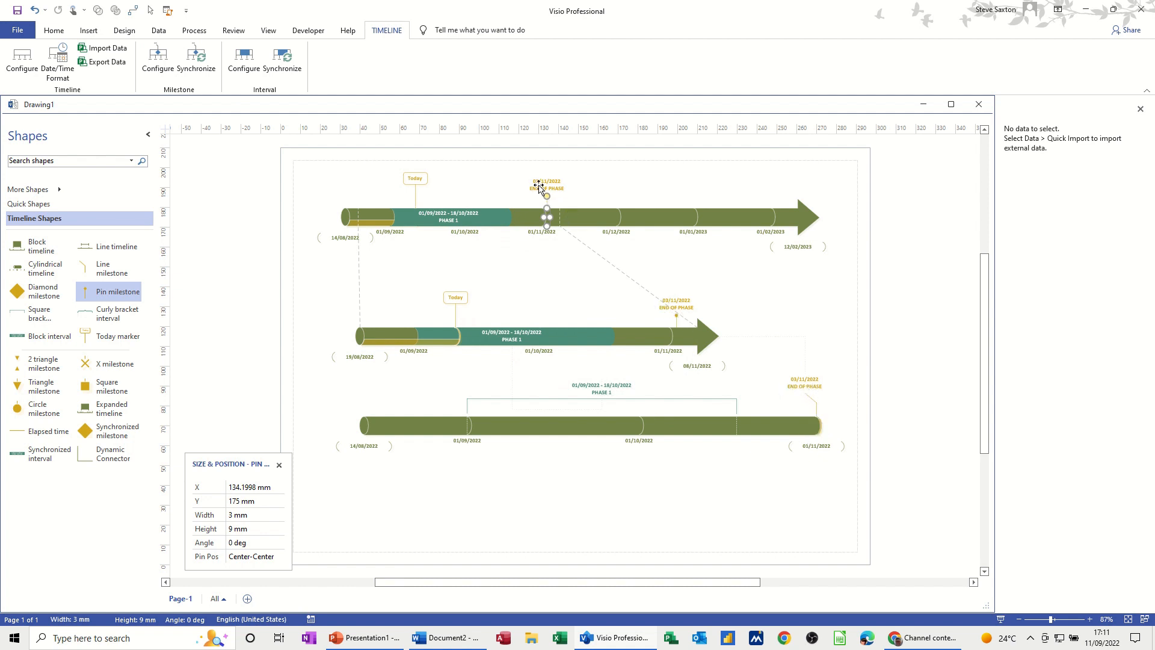
left_click(601, 425)
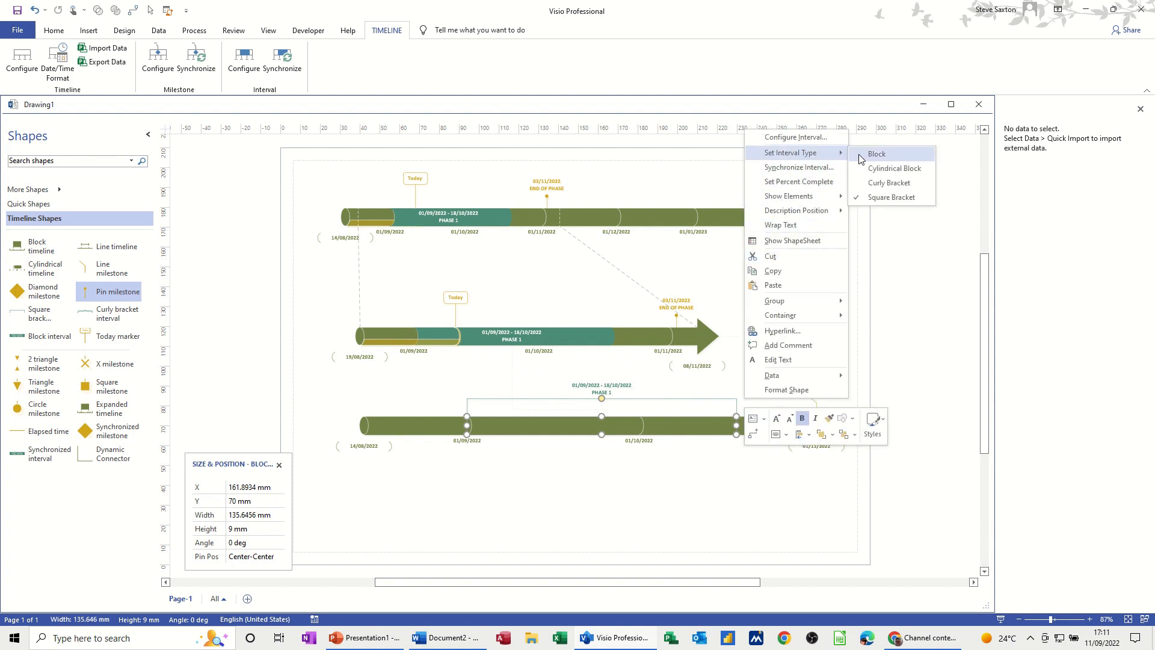
Make the bottom Phase 1 interval a Block type and enter 50 in Percent Complete for the top interval
left_click(876, 153)
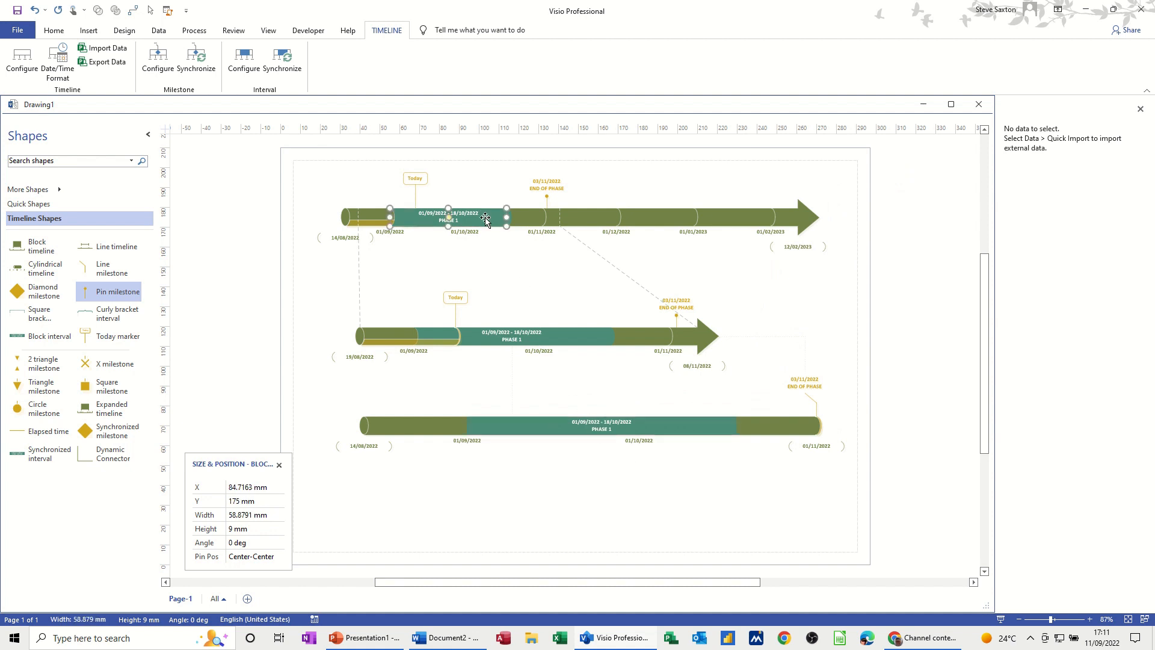
right_click(485, 220)
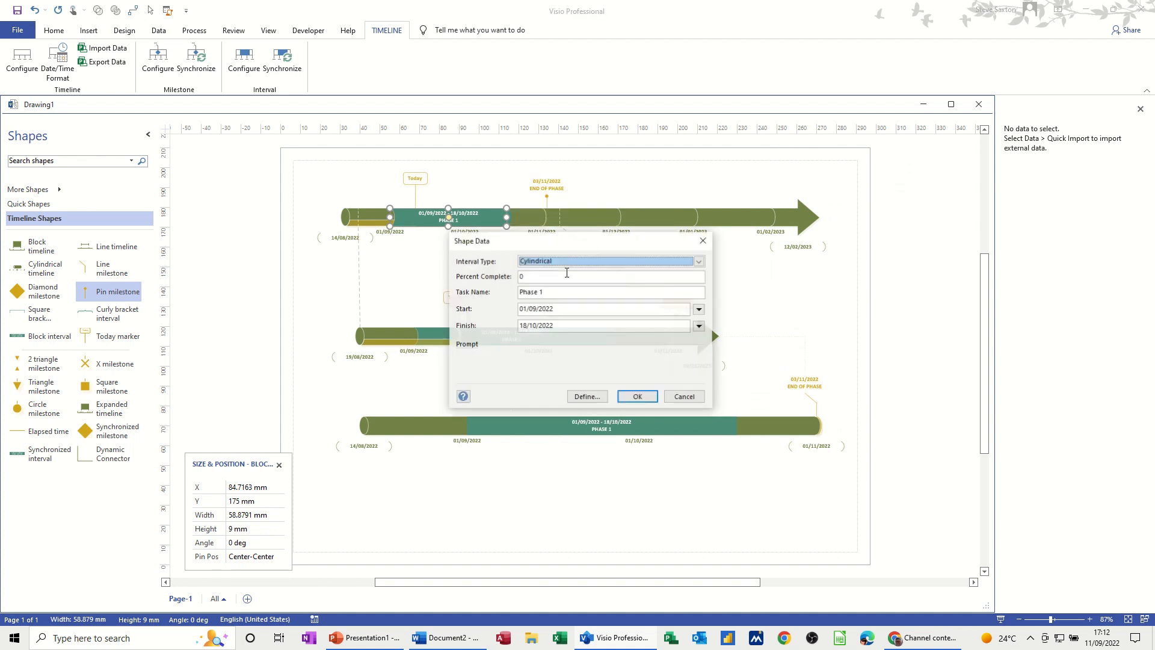
left_click(610, 277)
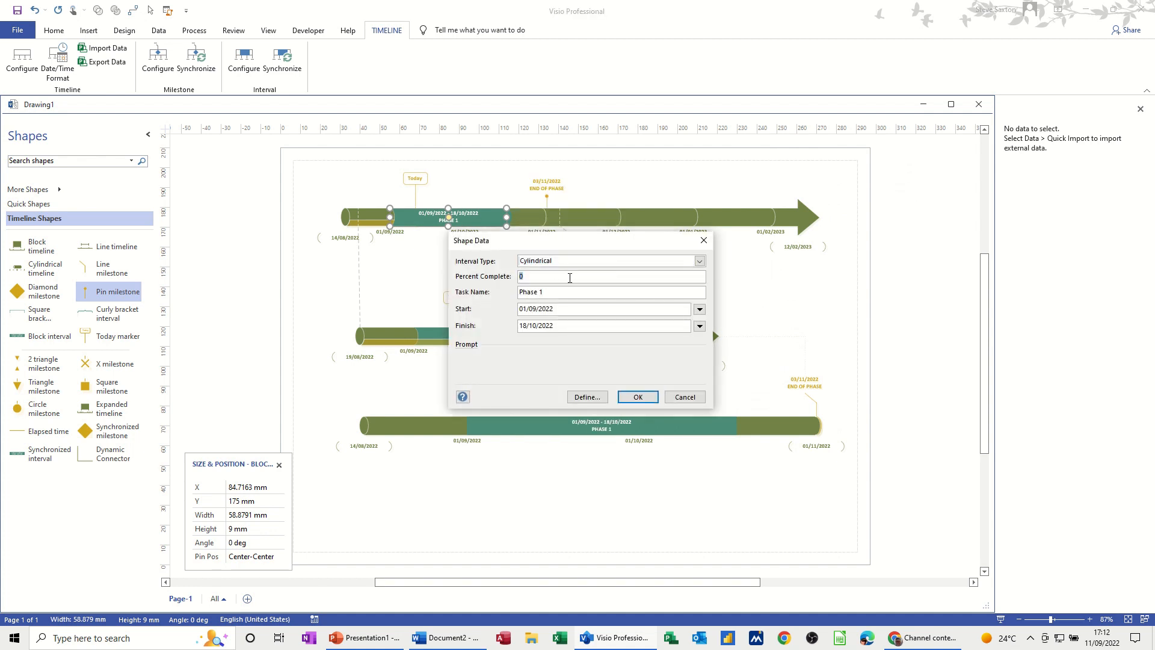
type("50")
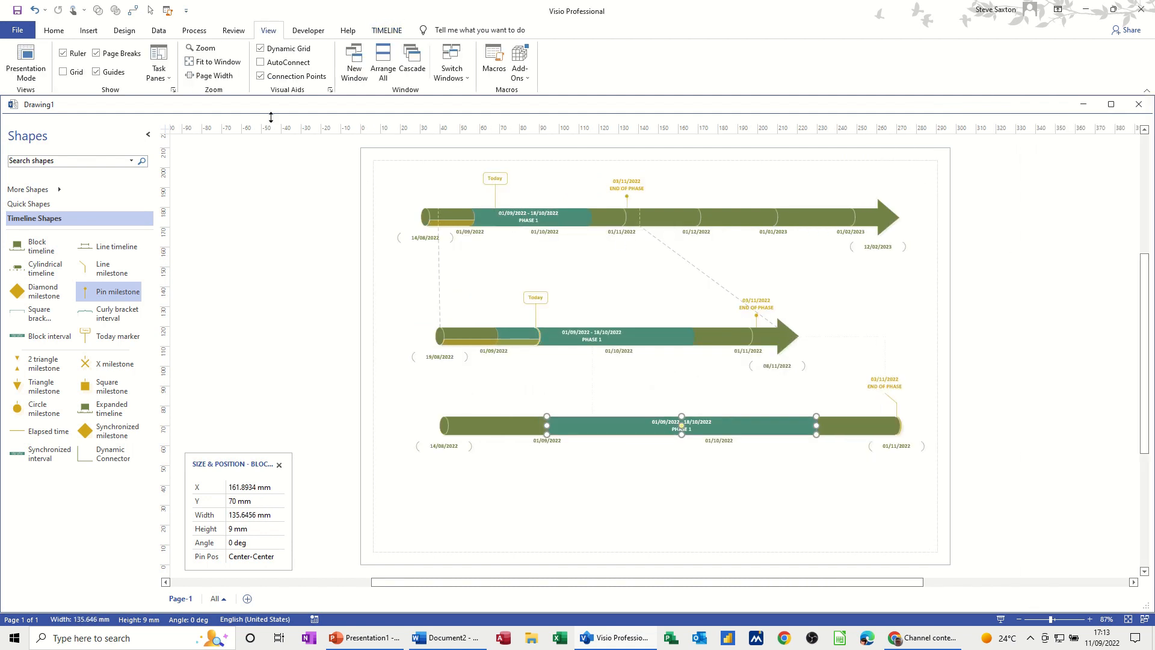
Show the Shape Data task pane and inspect the middle End of Phase milestone and bottom Phase 1 interval
left_click(158, 61)
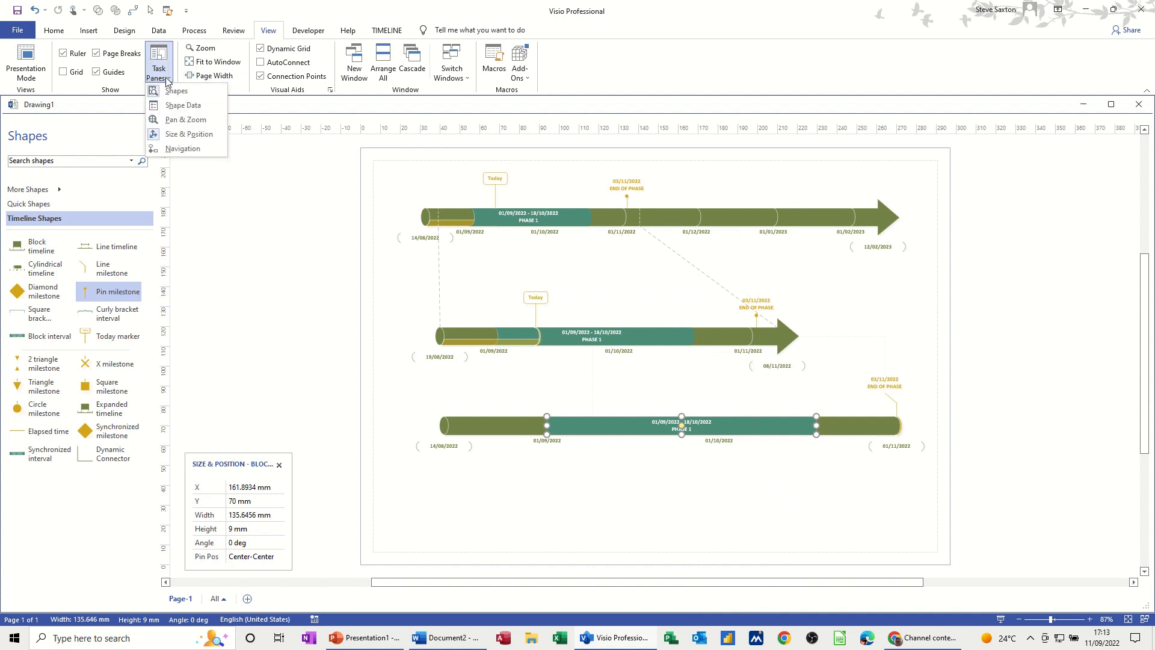
left_click(183, 105)
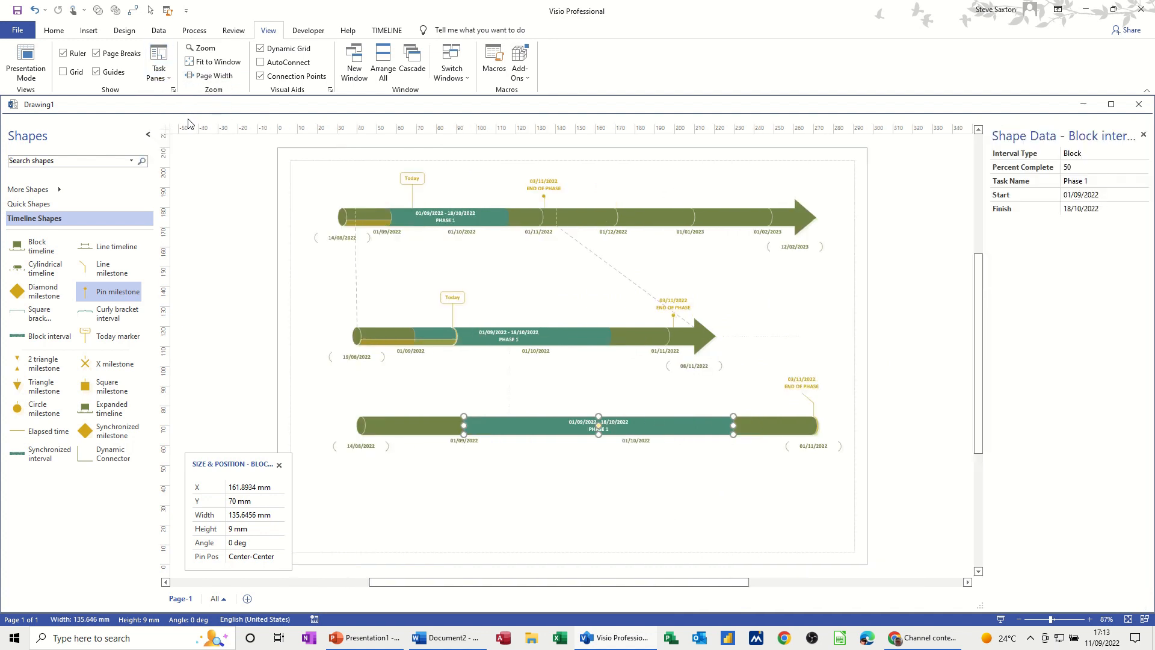
mouse_move(764, 237)
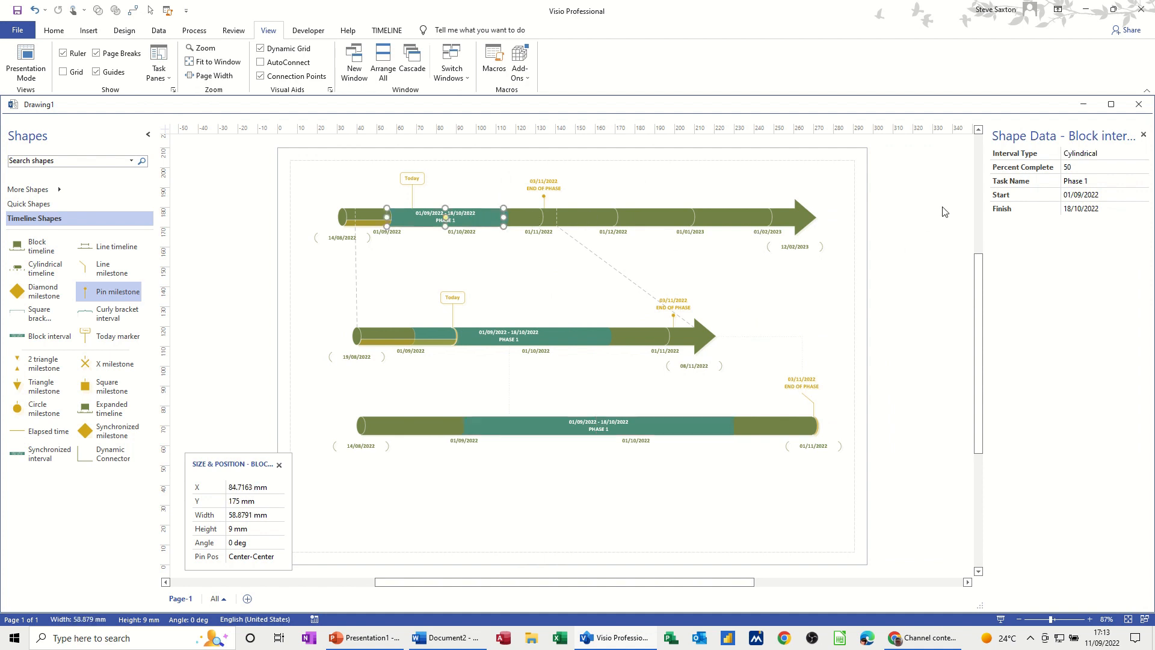
left_click(647, 223)
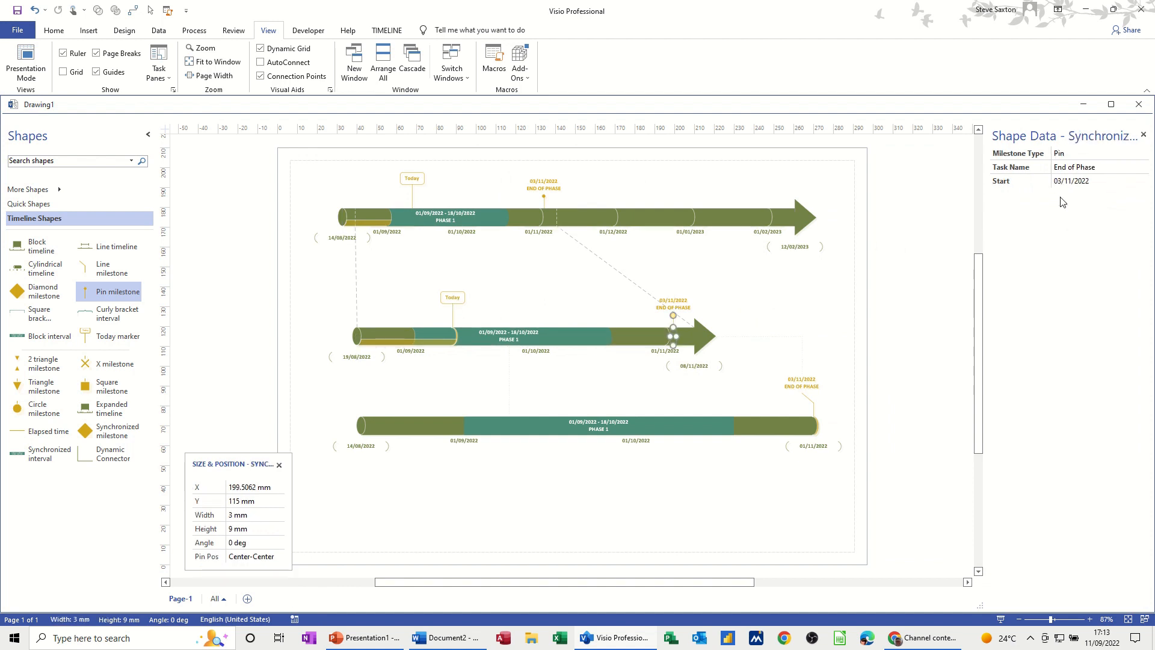
left_click(681, 425)
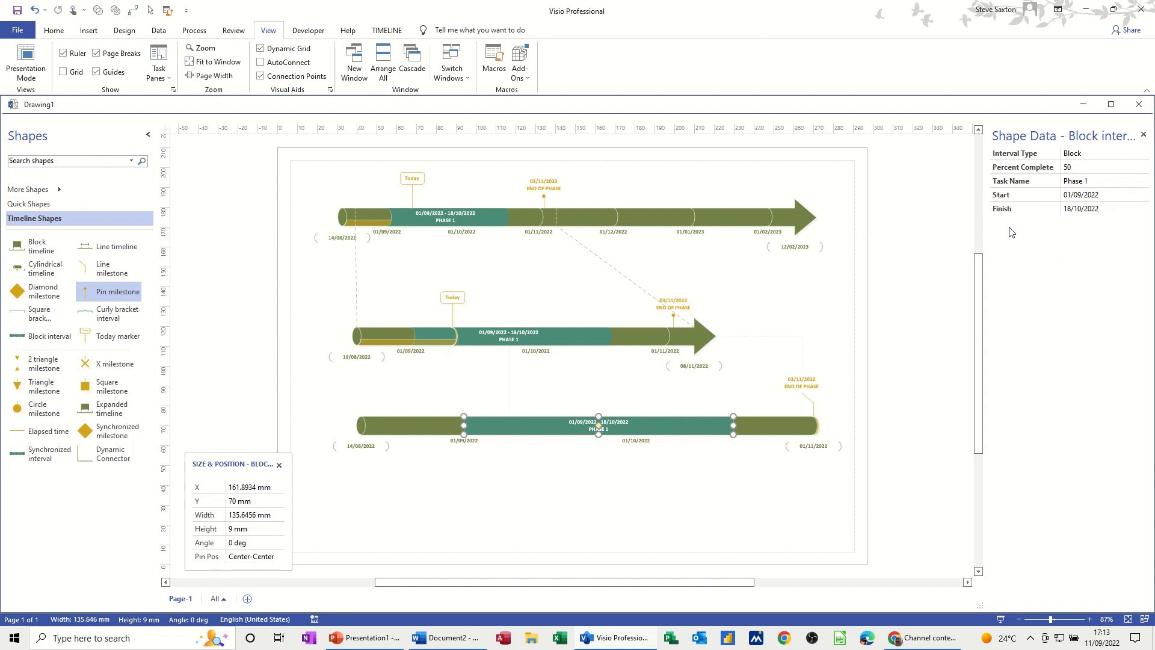
mouse_move(402, 367)
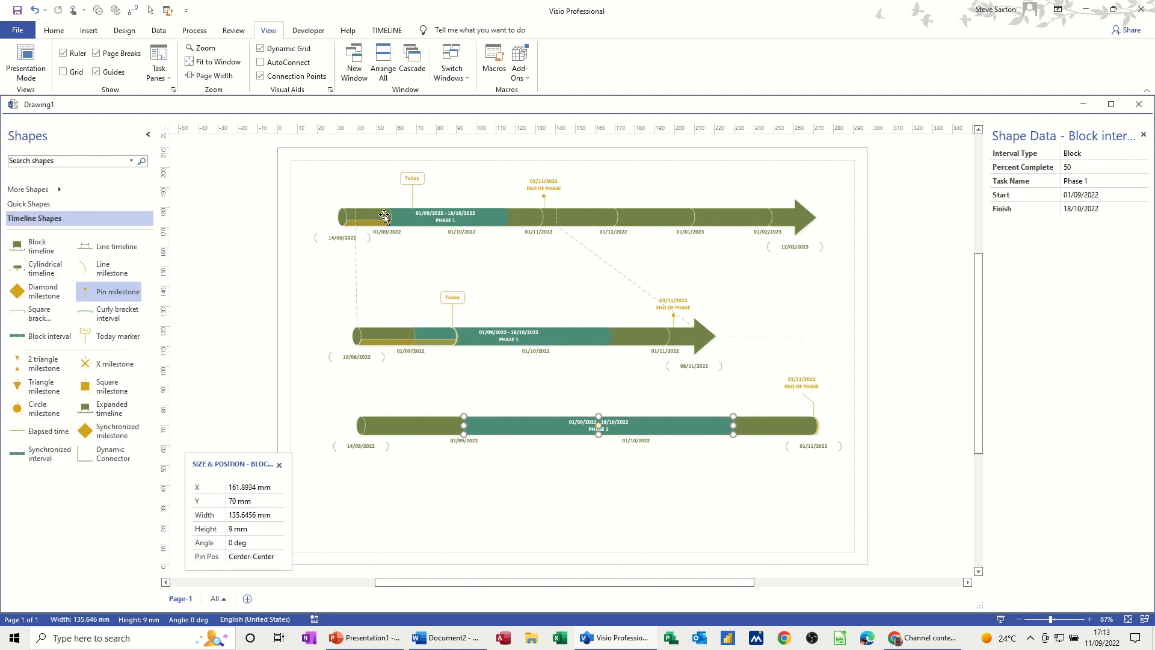
Return to the TIMELINE ribbon tools with the Shape Data pane still open
left_click(386, 30)
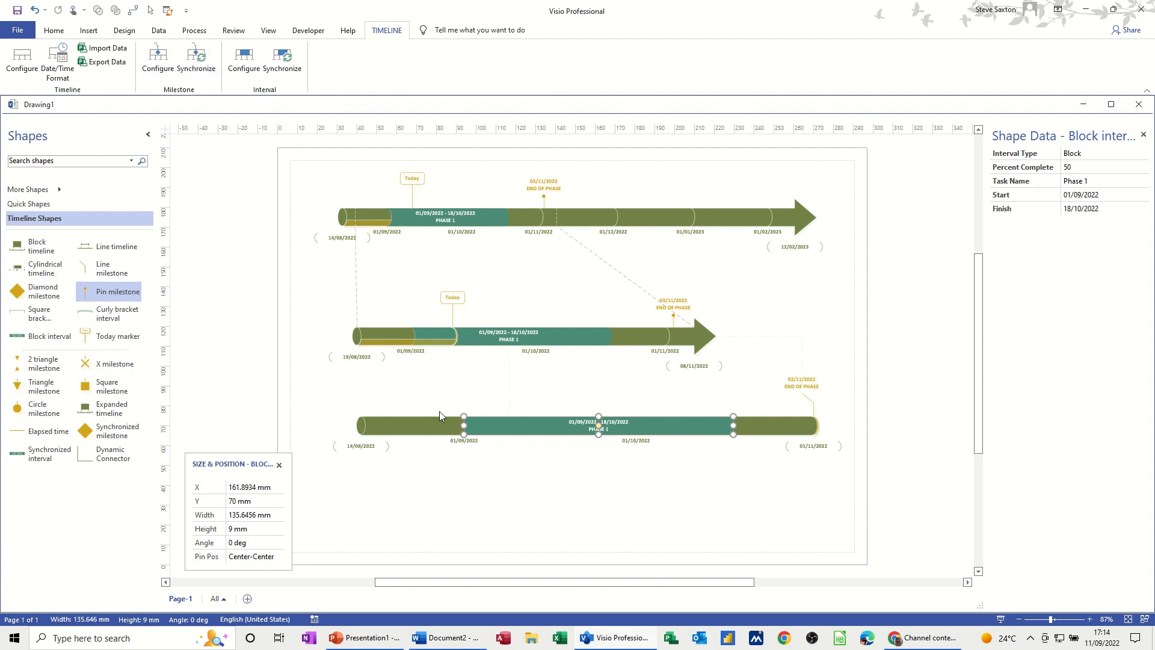
mouse_move(658, 423)
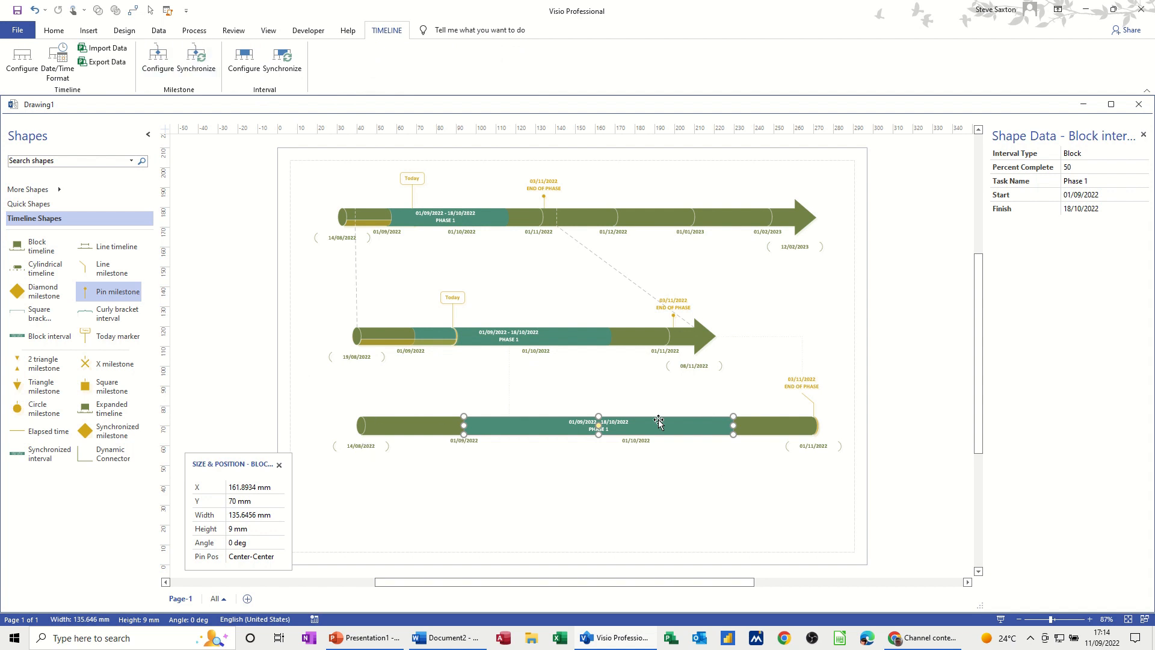
mouse_move(583, 489)
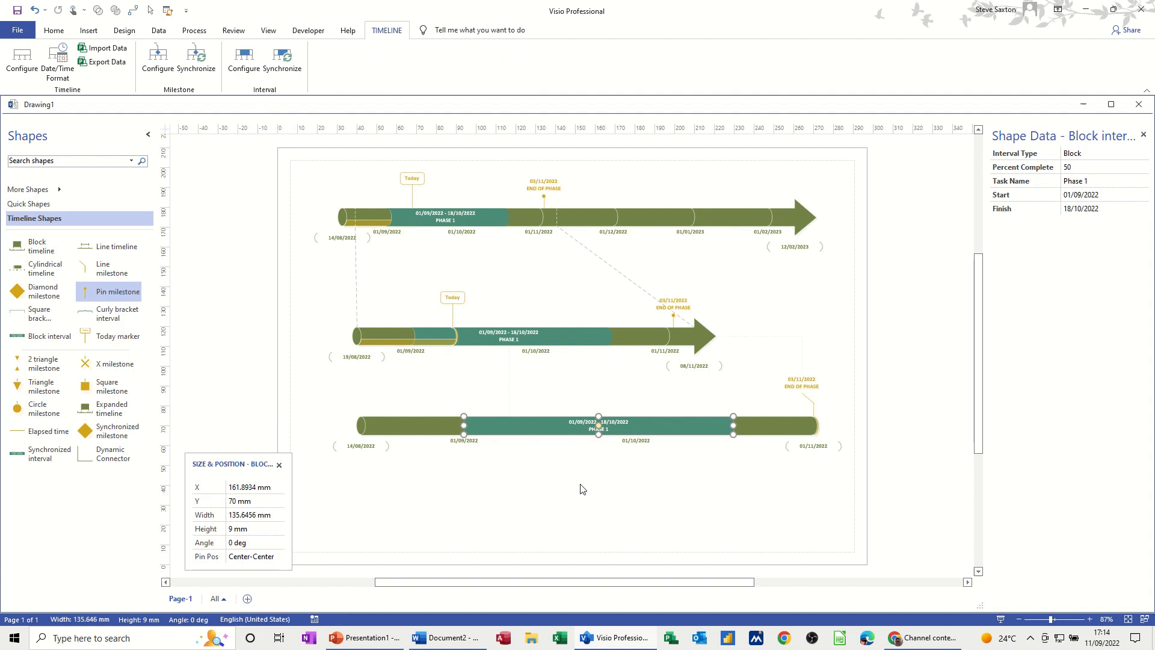